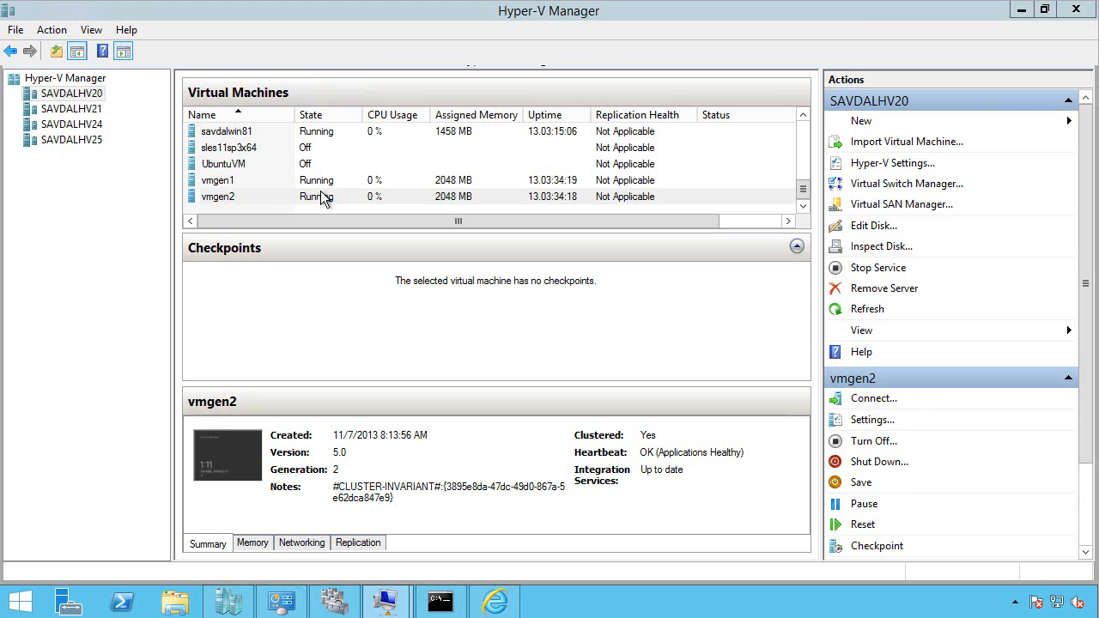
Open vmgen1's settings to view IDE Controller 0 and BIOS boot order (CD, IDE, legacy network, floppy).
click(217, 179)
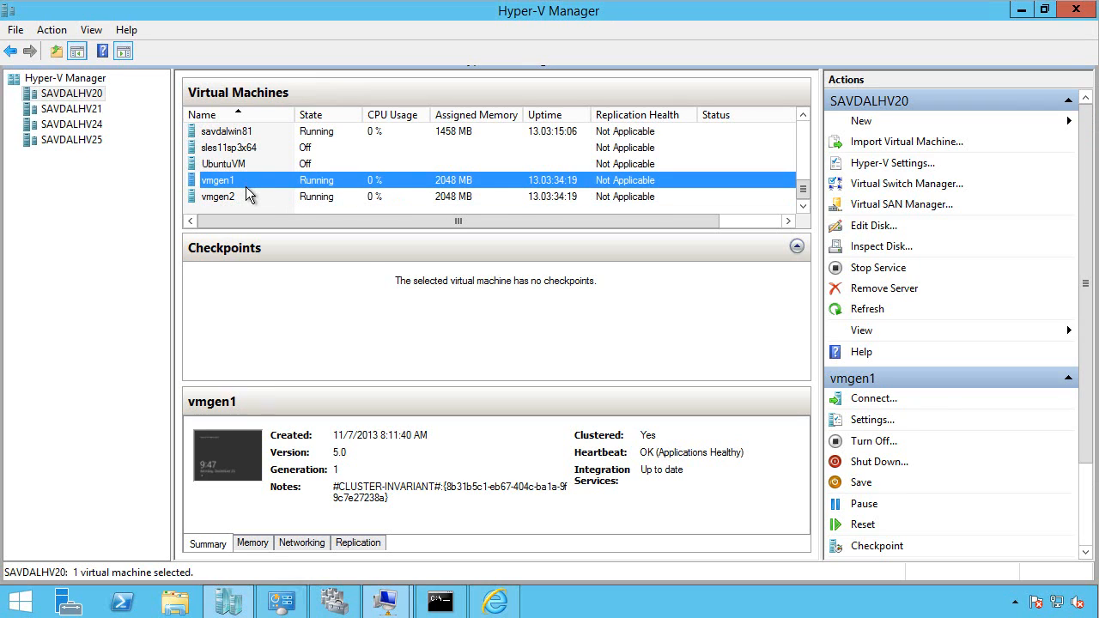
right_click(217, 180)
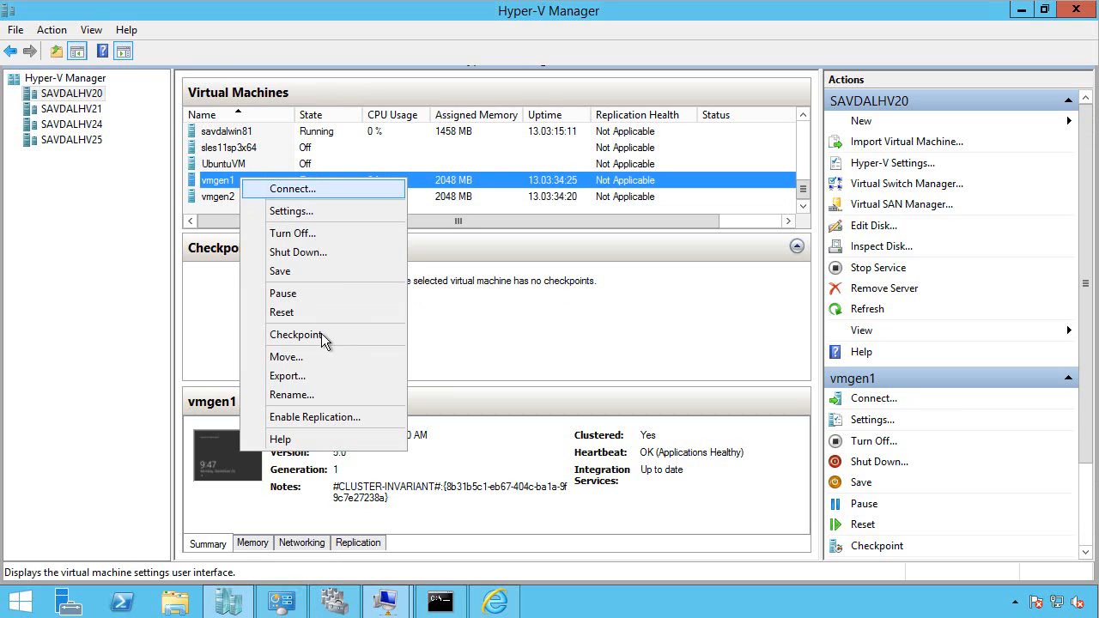
click(291, 211)
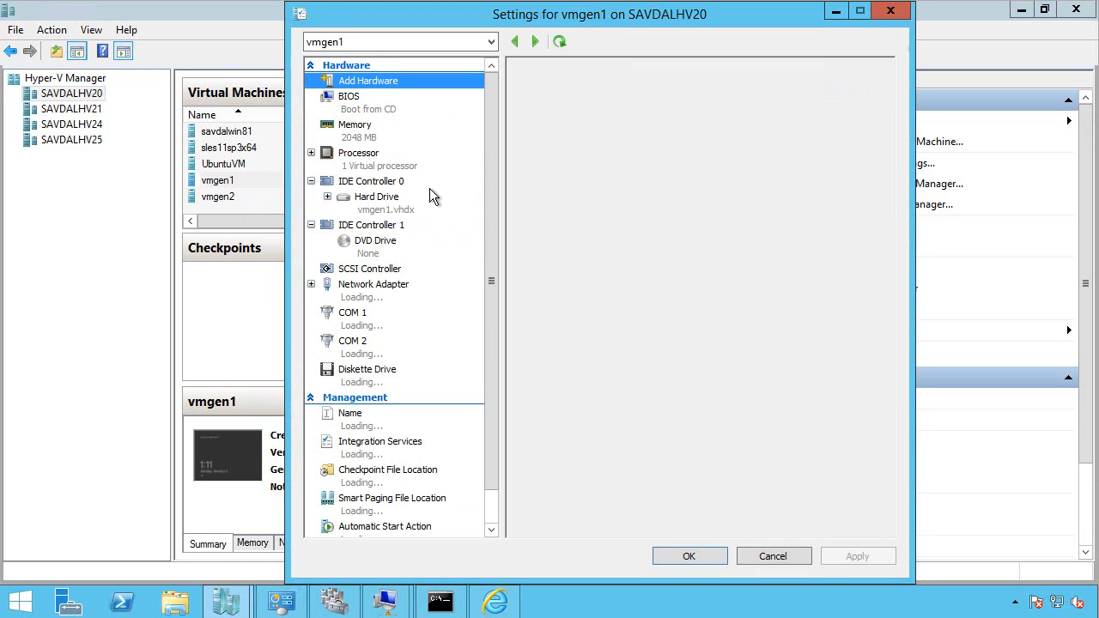
click(370, 180)
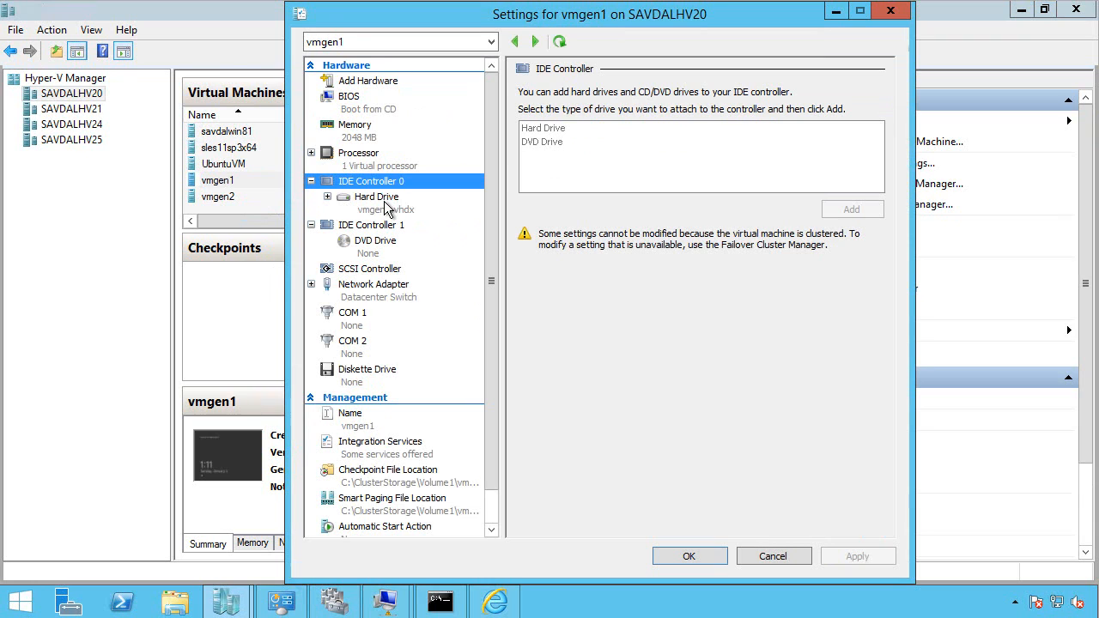
click(349, 95)
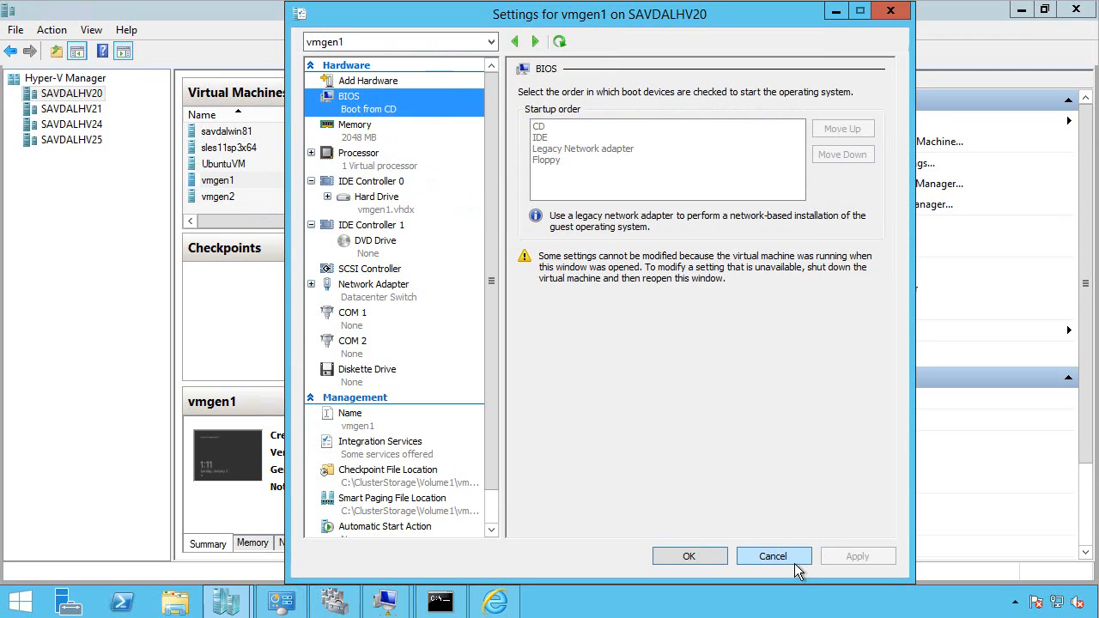
Cancel vmgen1's settings and inspect keyboards, mice and PCI bridge system devices in guest Device Manager.
click(773, 556)
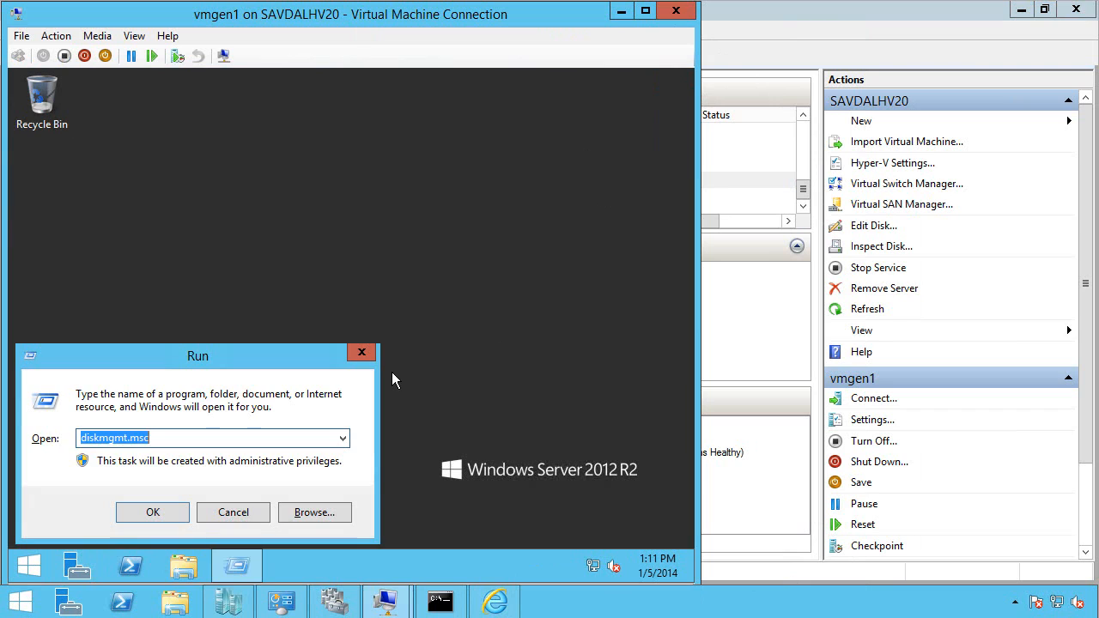
click(153, 512)
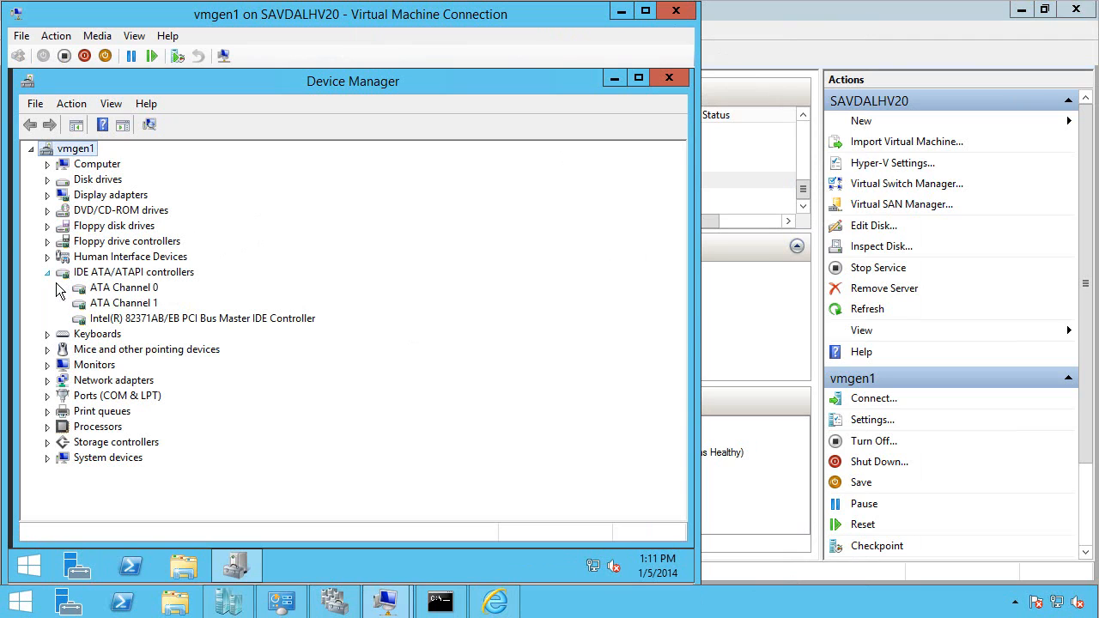
mouse_move(157, 295)
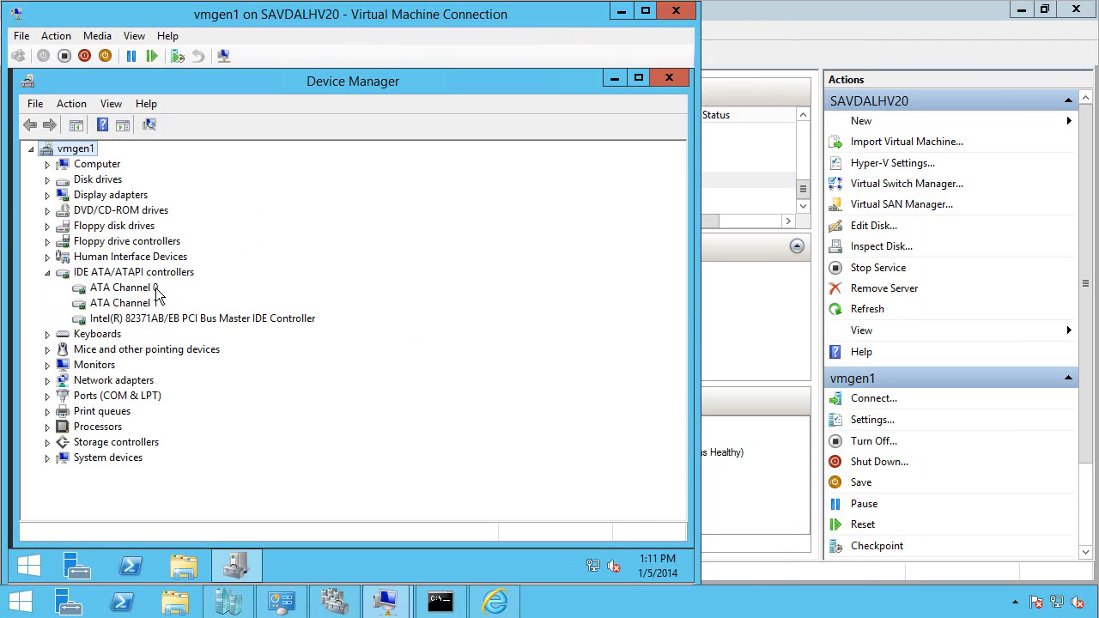
click(48, 333)
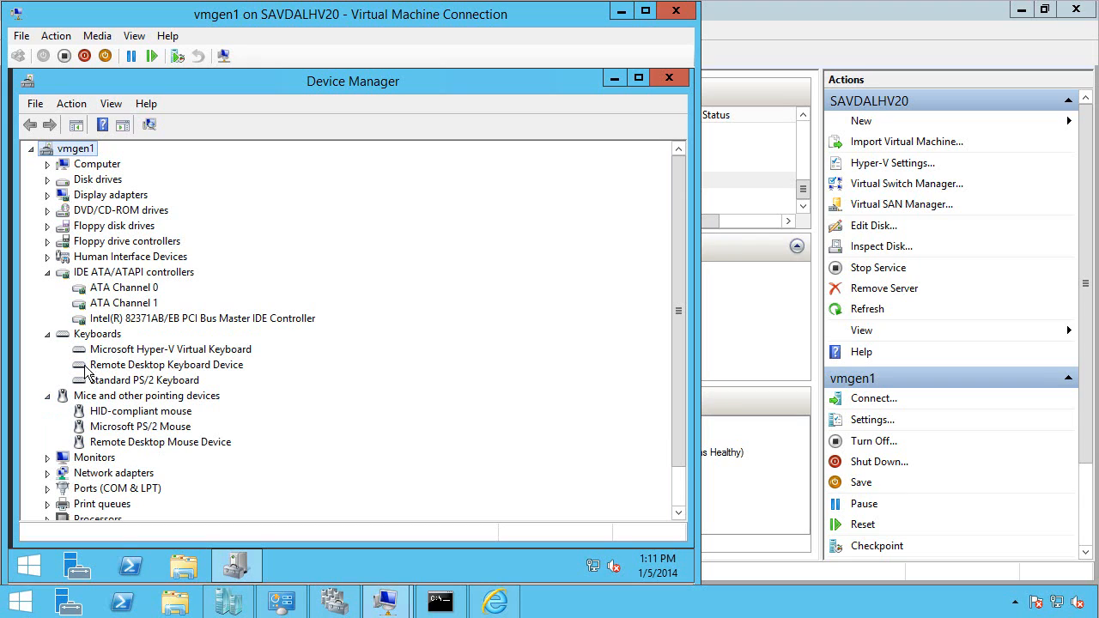
mouse_move(72, 247)
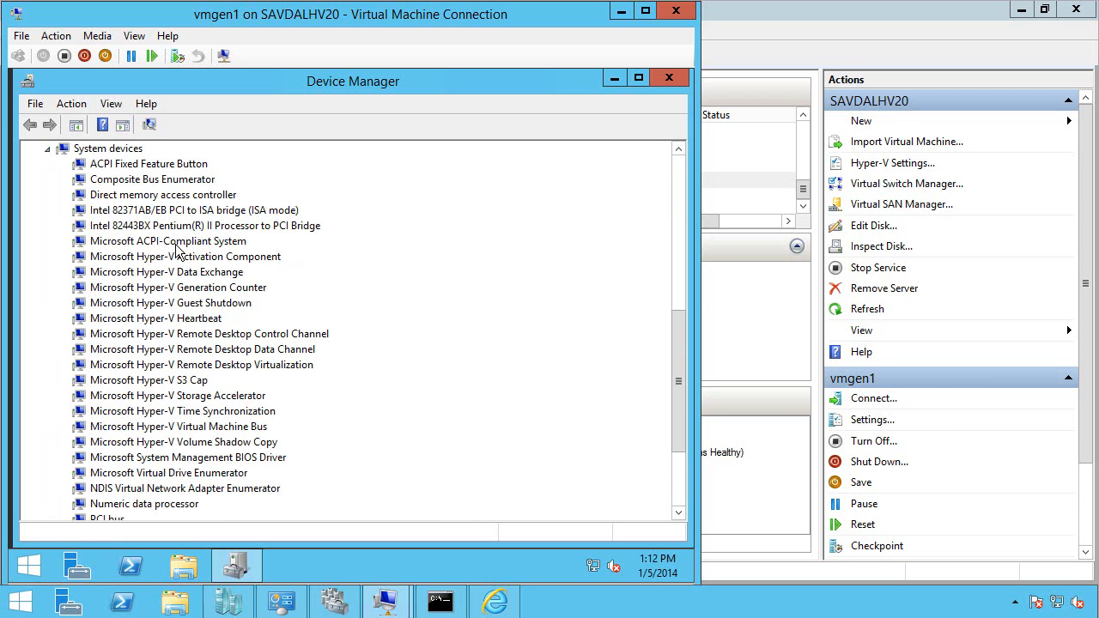
click(193, 209)
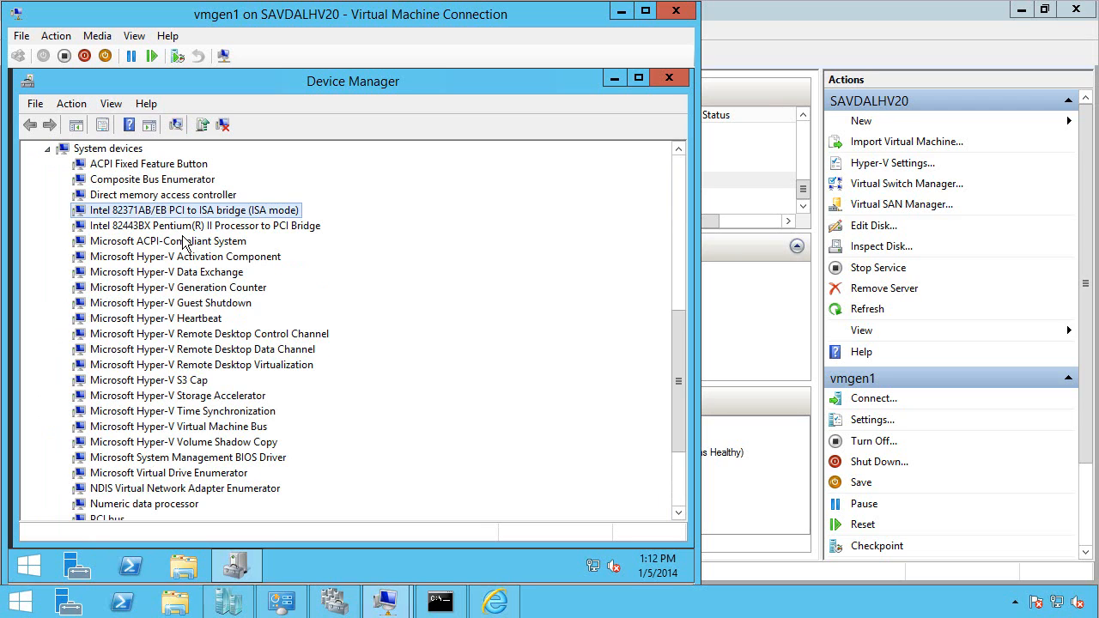
click(204, 225)
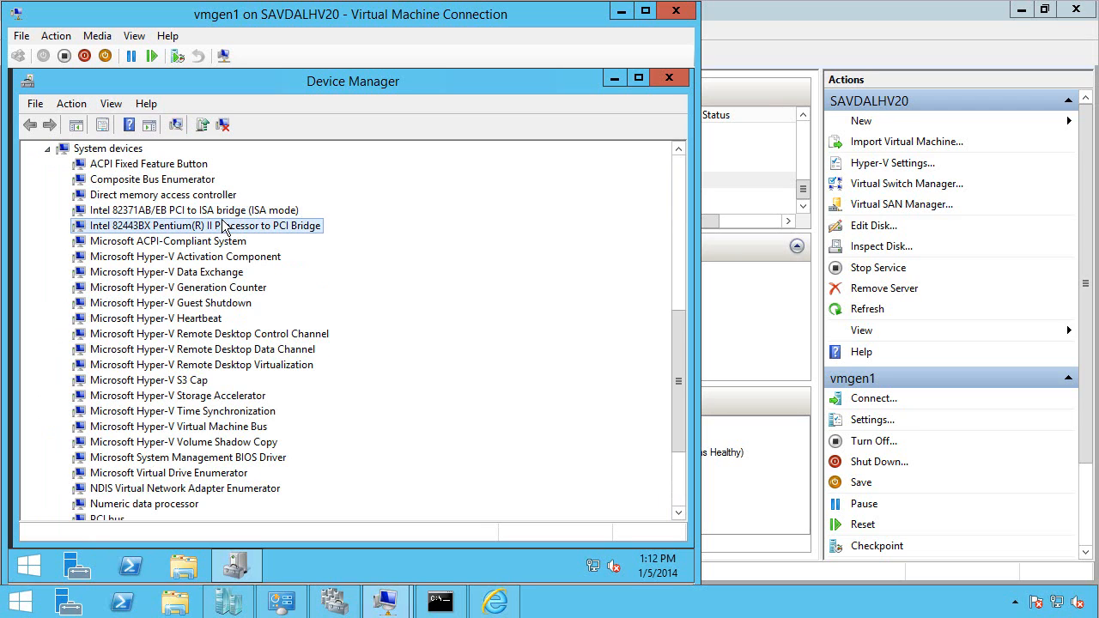
scroll(down, 3)
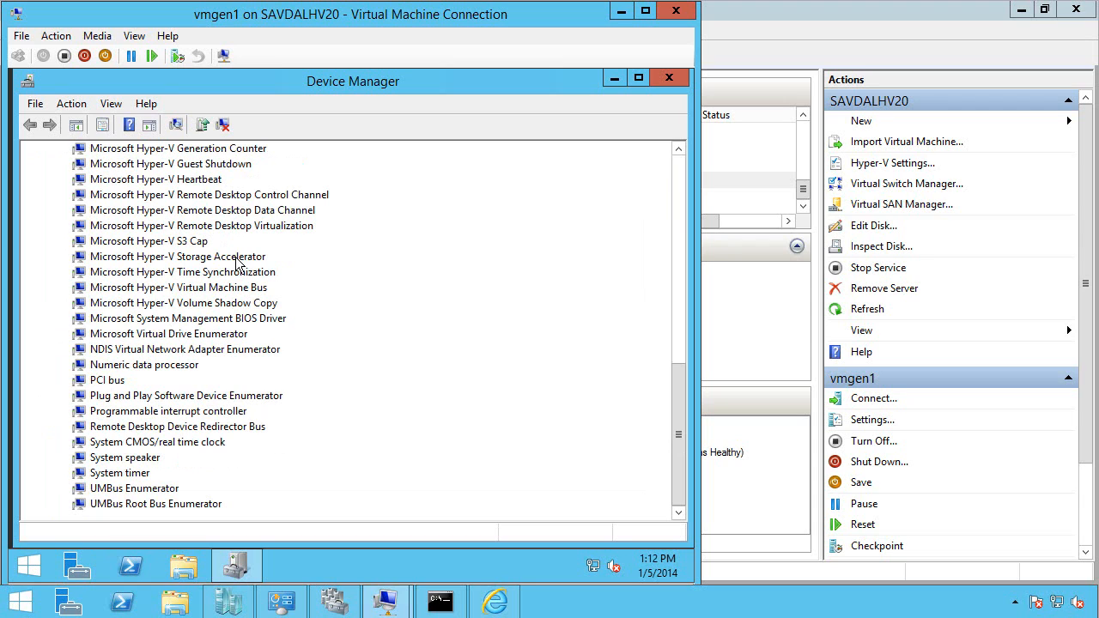
mouse_move(368, 577)
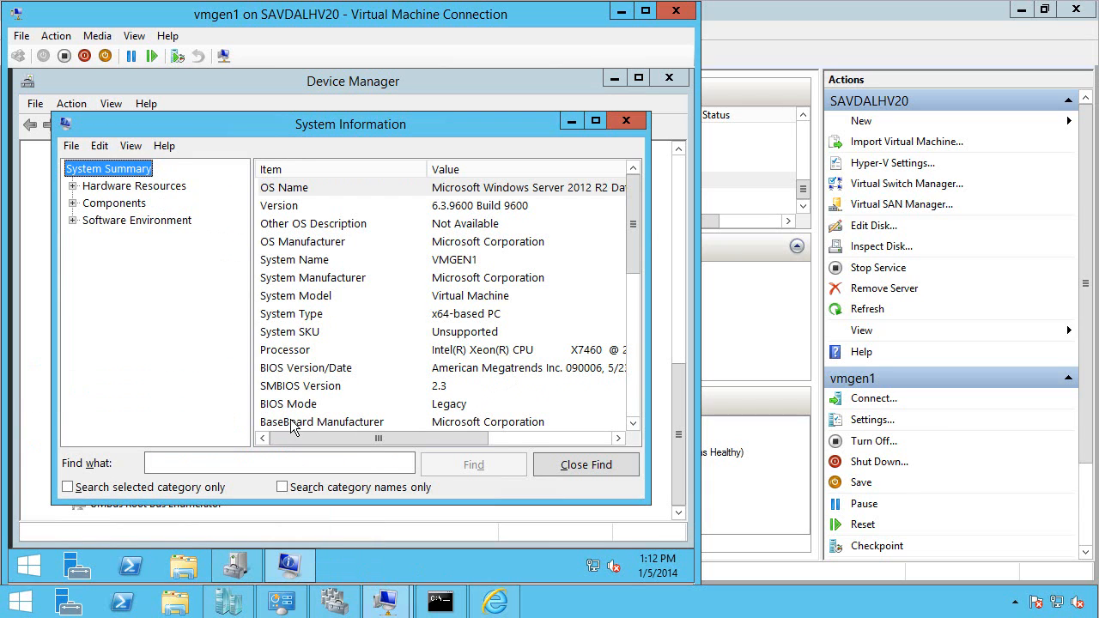
Close the System Information window in the vmgen1 guest.
click(289, 404)
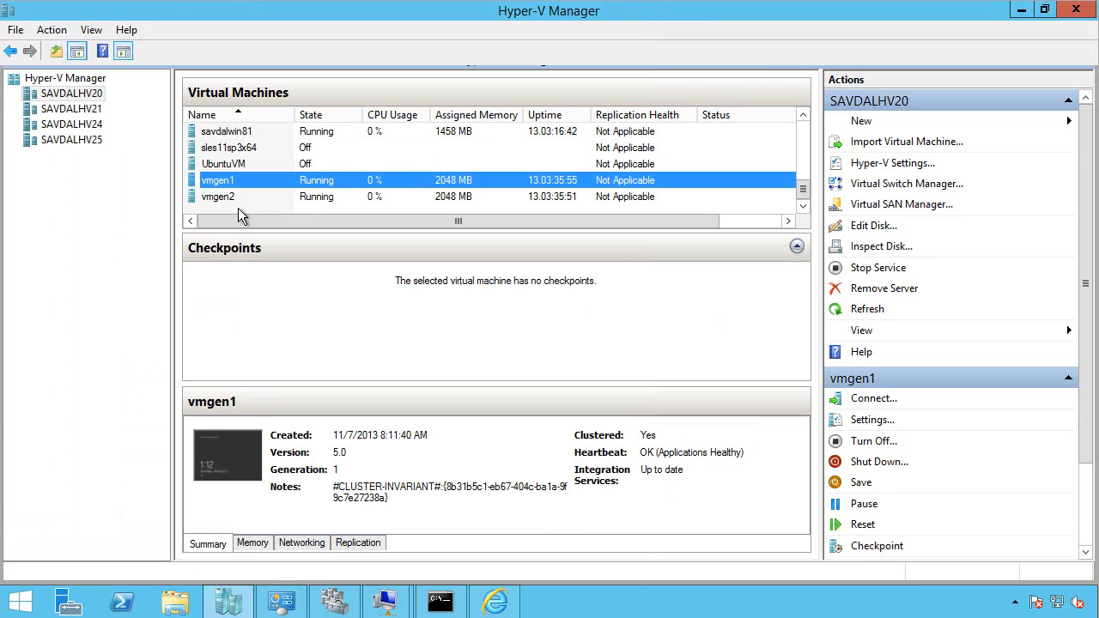
Show vmgen2's Firmware page: boot order bootmgfw.efi, vmgen2.vhdx, then network adapter.
right_click(218, 197)
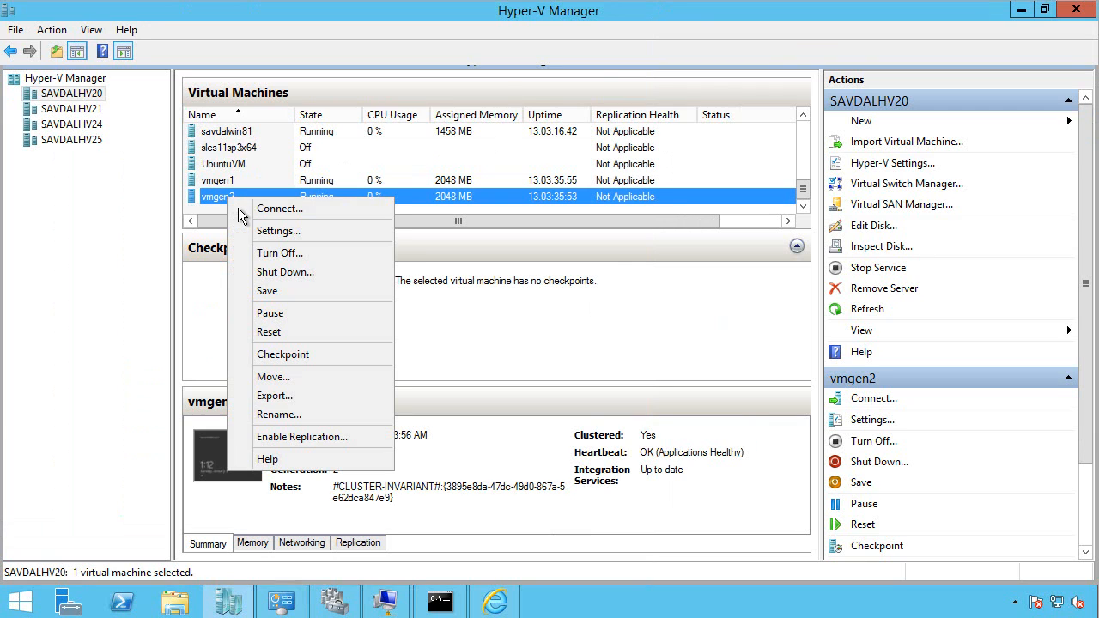
click(278, 230)
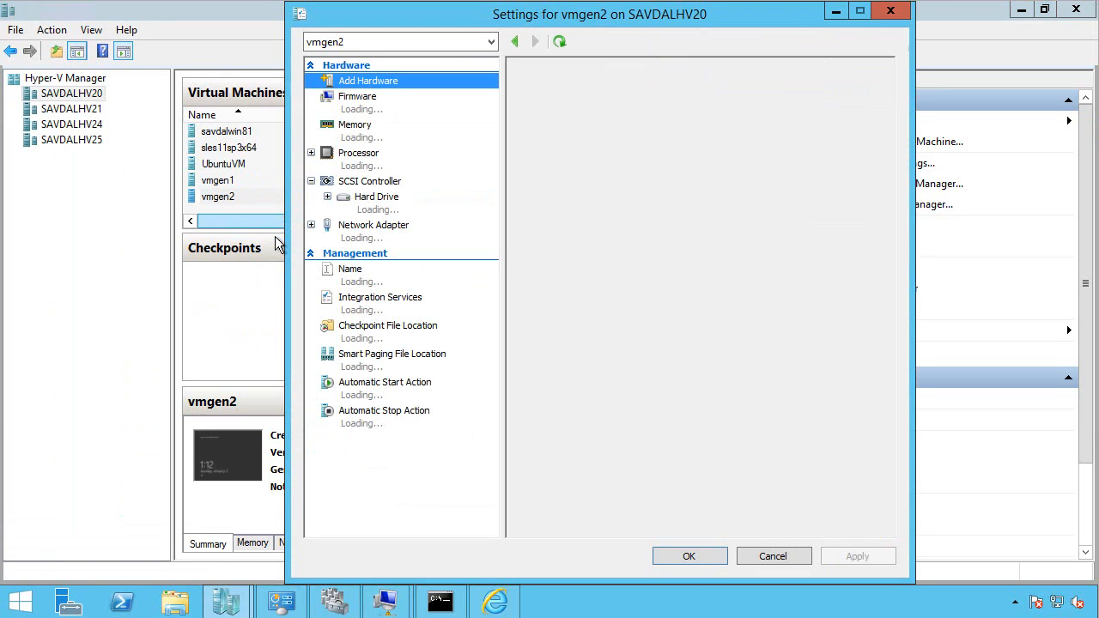
click(357, 95)
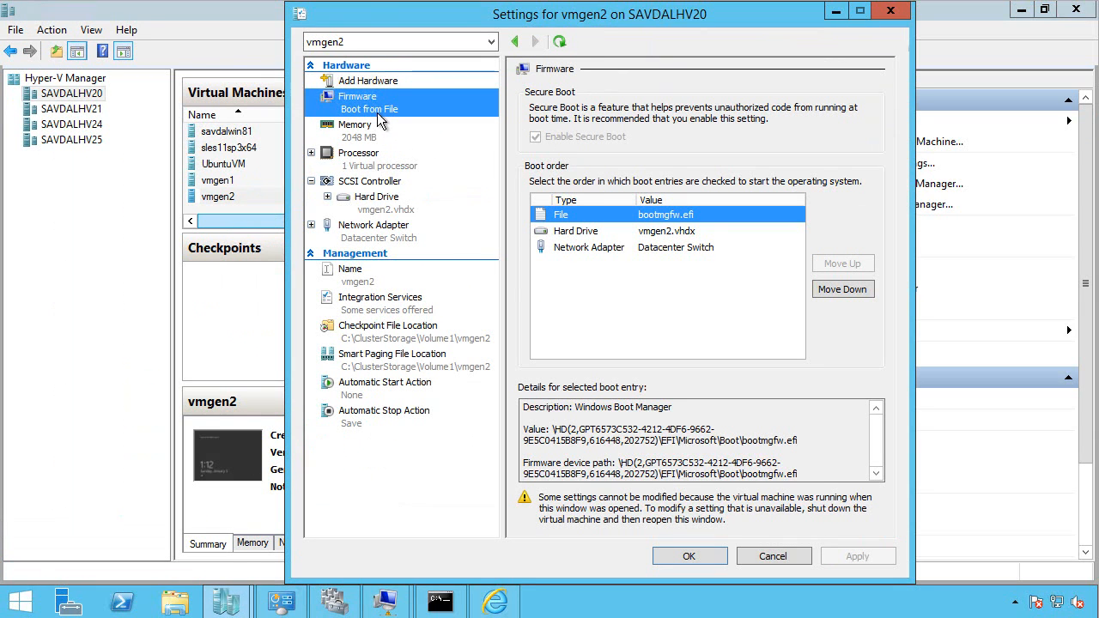
mouse_move(604, 150)
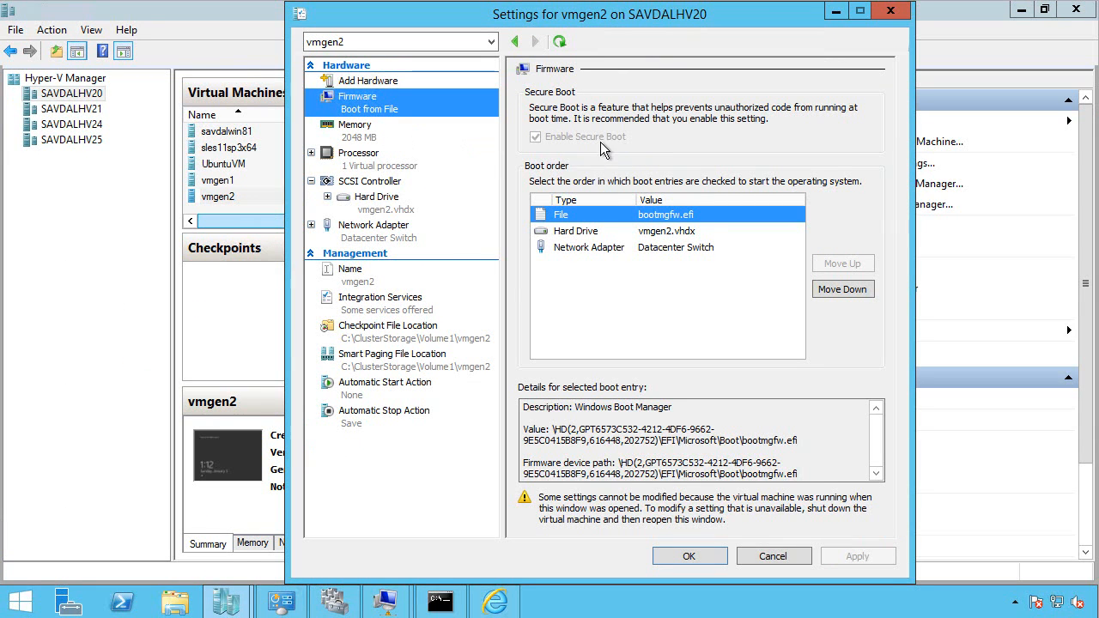
mouse_move(597, 154)
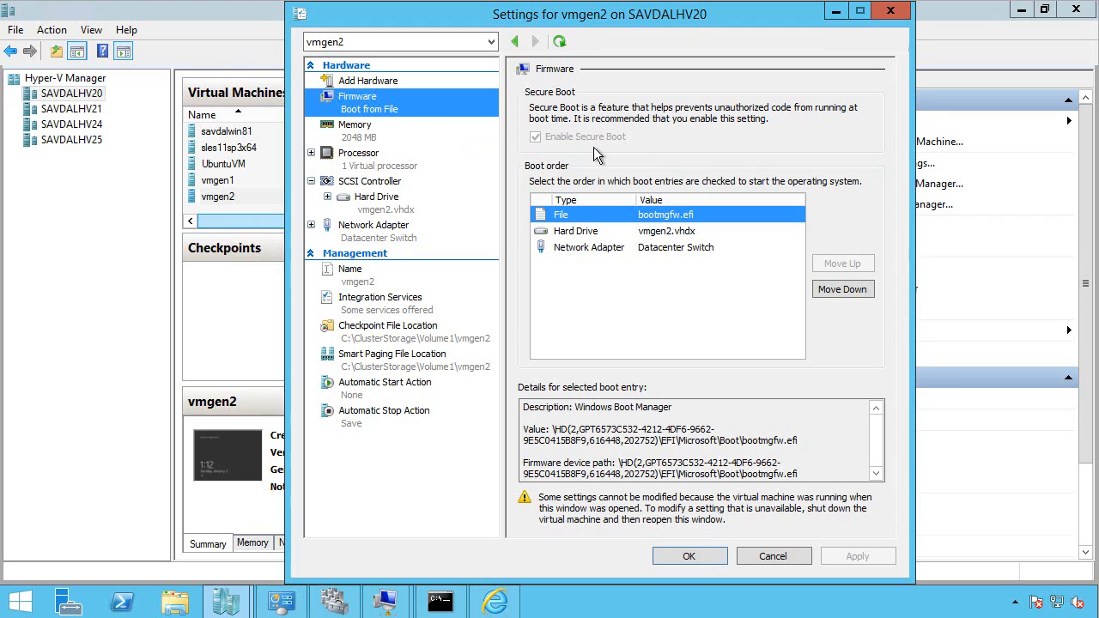
mouse_move(438, 123)
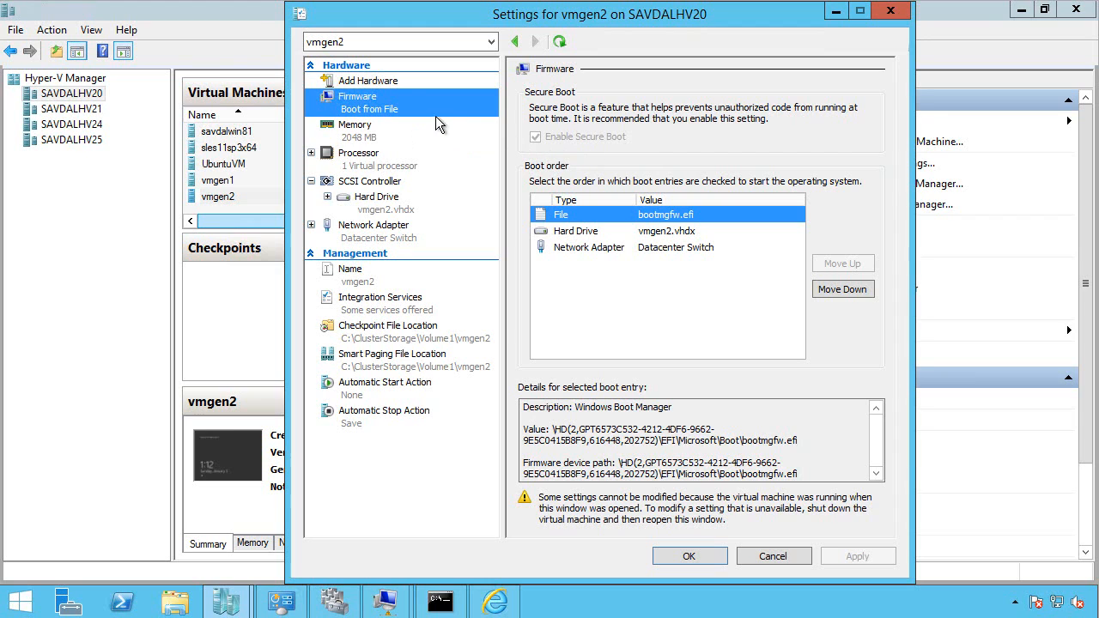
View vmgen2's add-hardware options (SCSI controller, network, Fibre Channel), then cancel its settings.
click(368, 80)
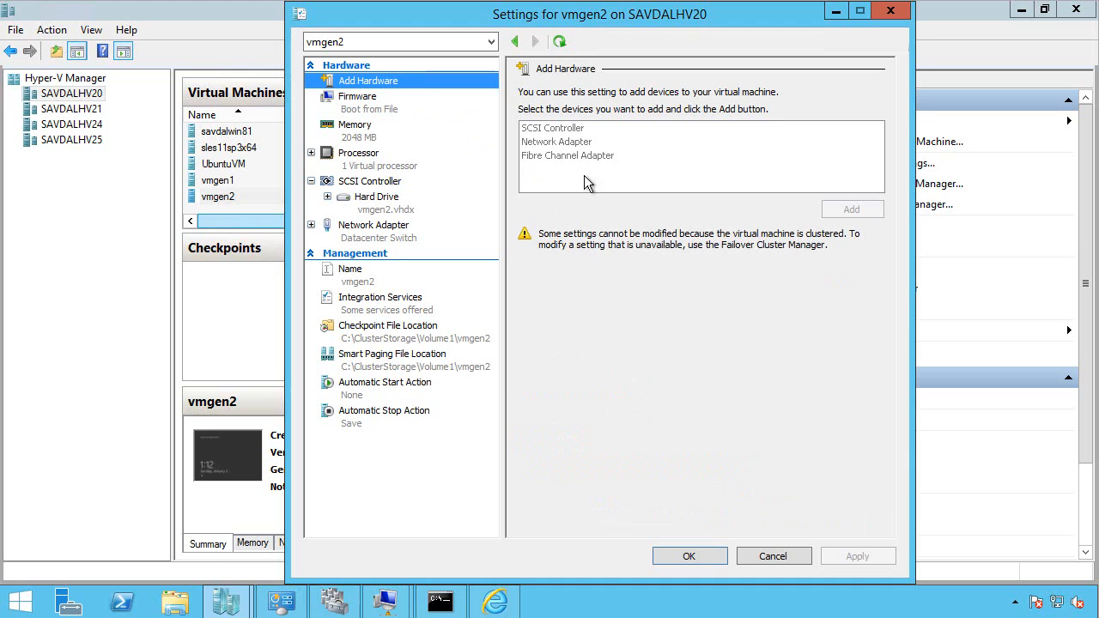
mouse_move(389, 201)
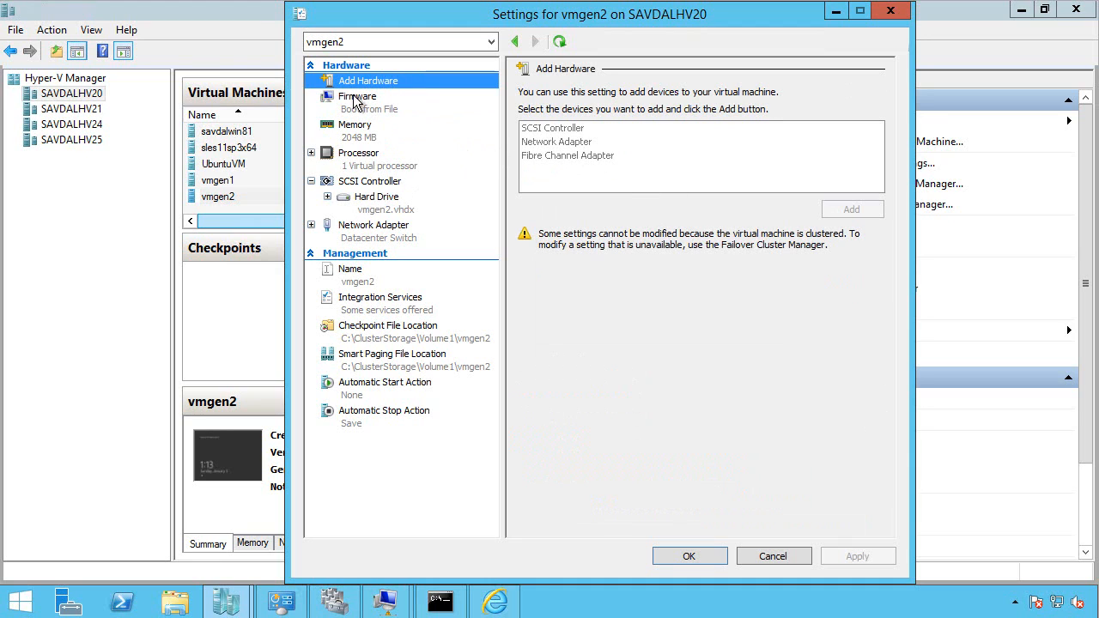
mouse_move(363, 232)
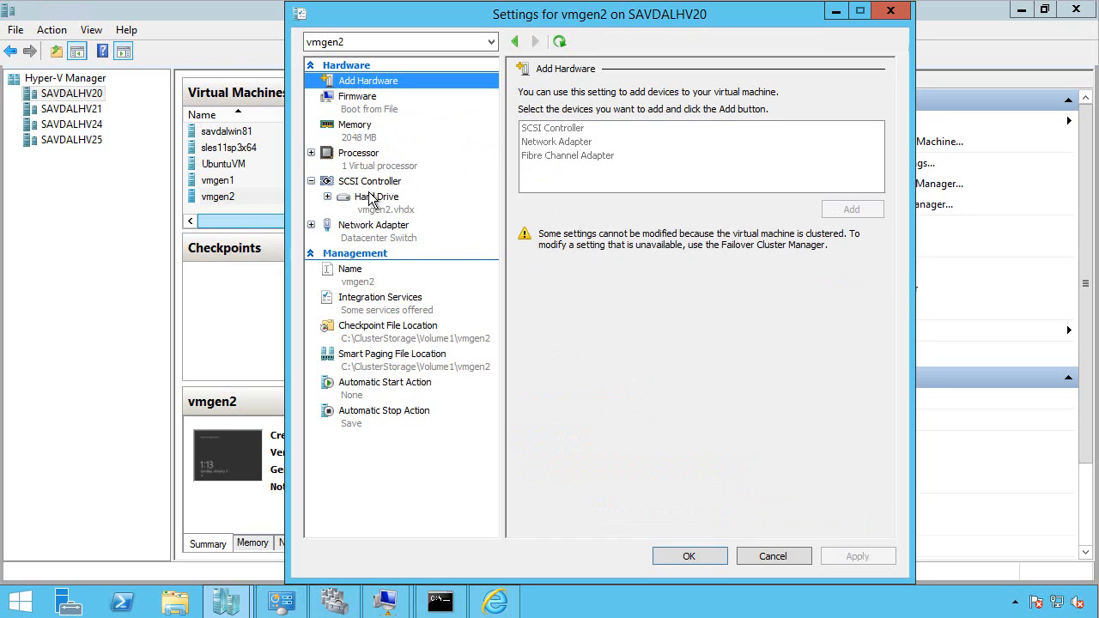
mouse_move(371, 199)
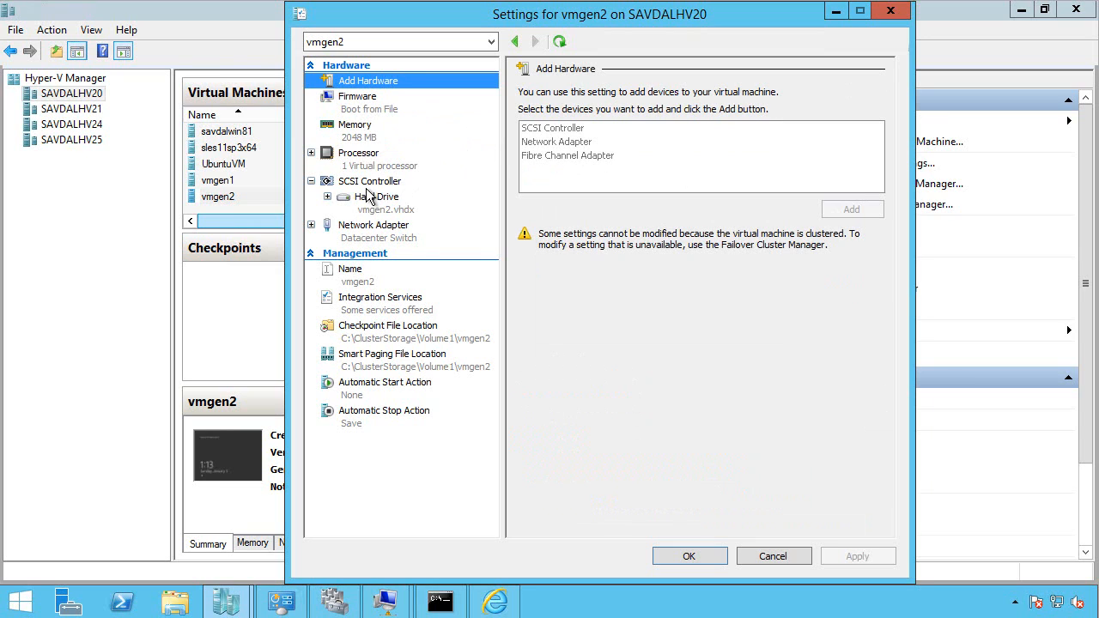
mouse_move(360, 254)
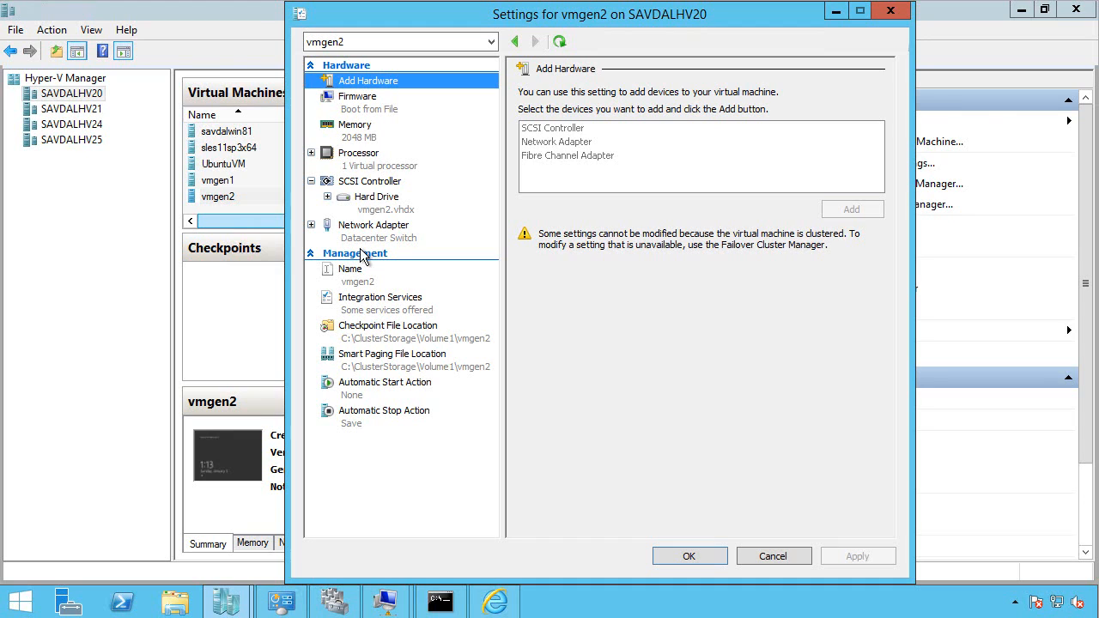
mouse_move(493, 277)
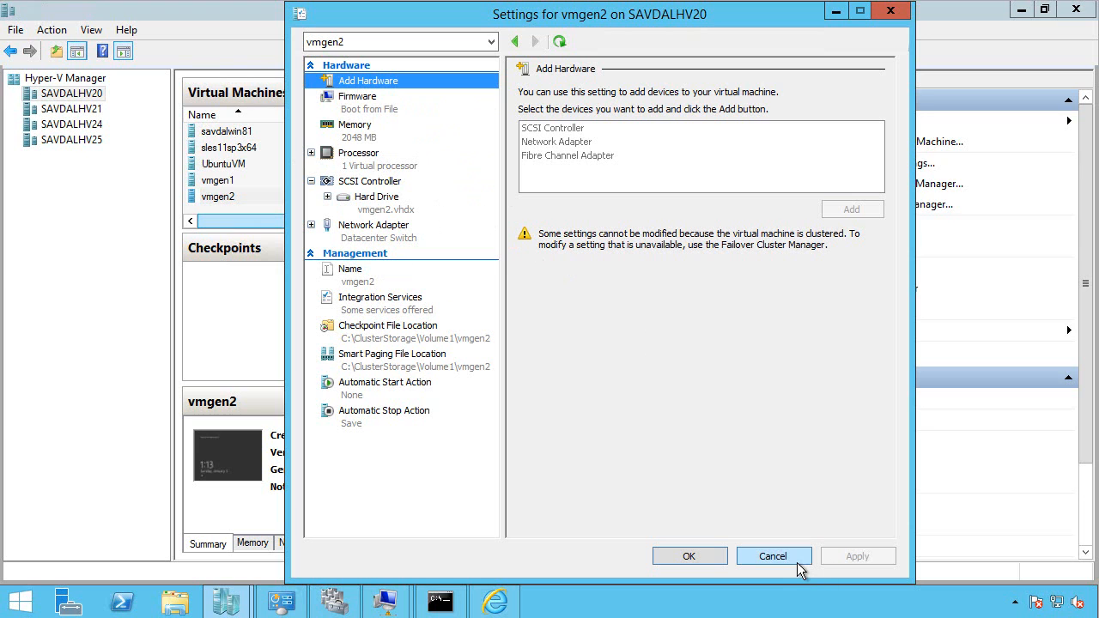
click(773, 555)
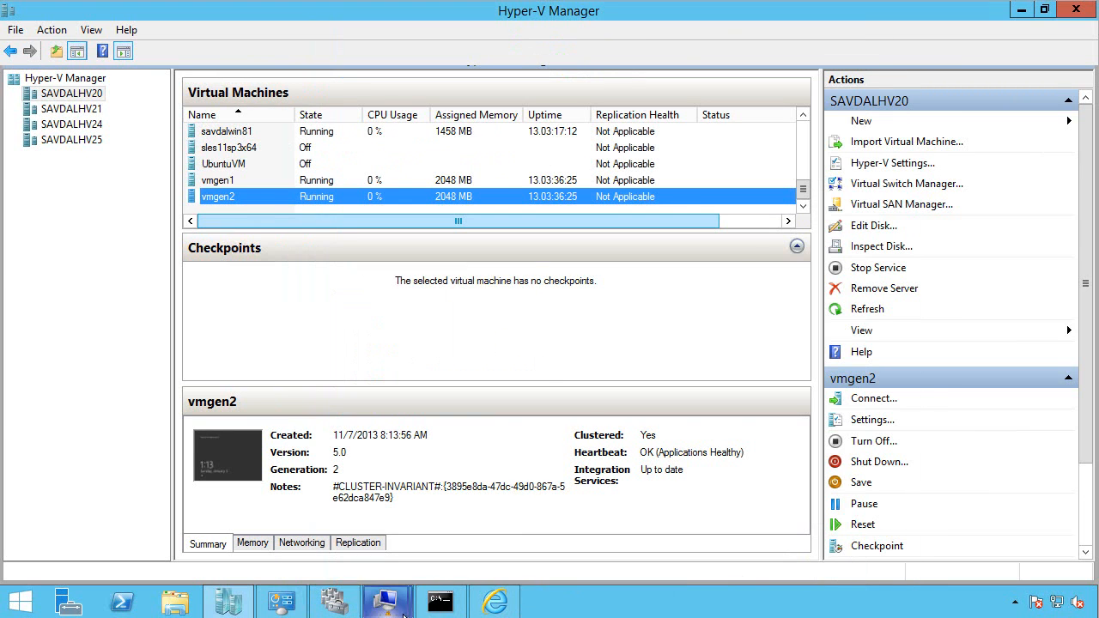
In vmgen2, close Server Manager and expand Mice, Keyboards, Storage controllers and Disk drives.
click(873, 397)
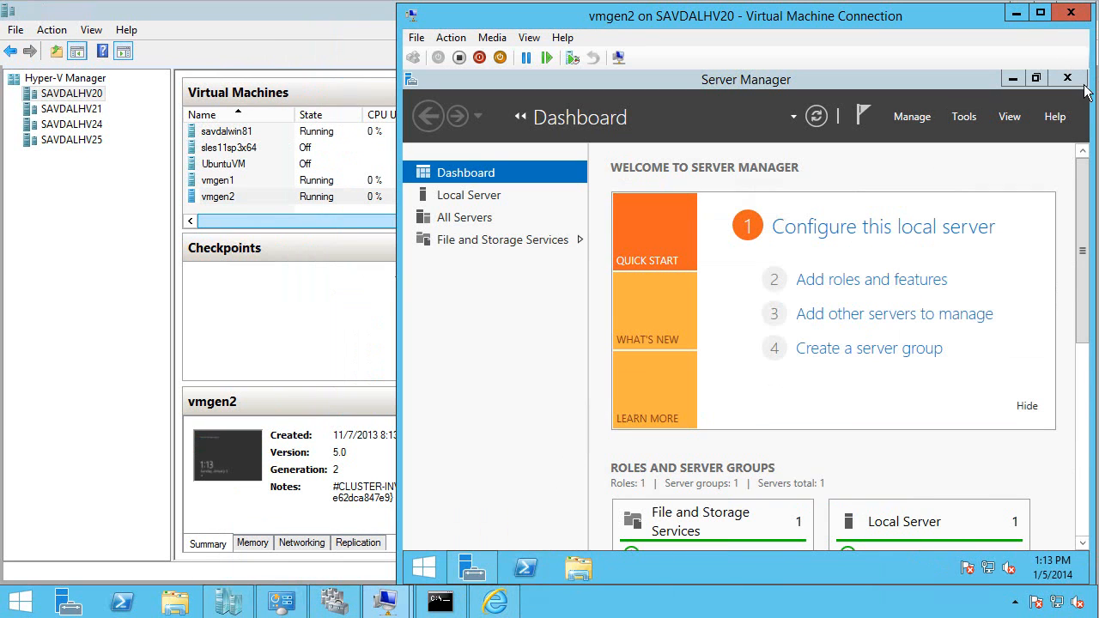
click(1067, 78)
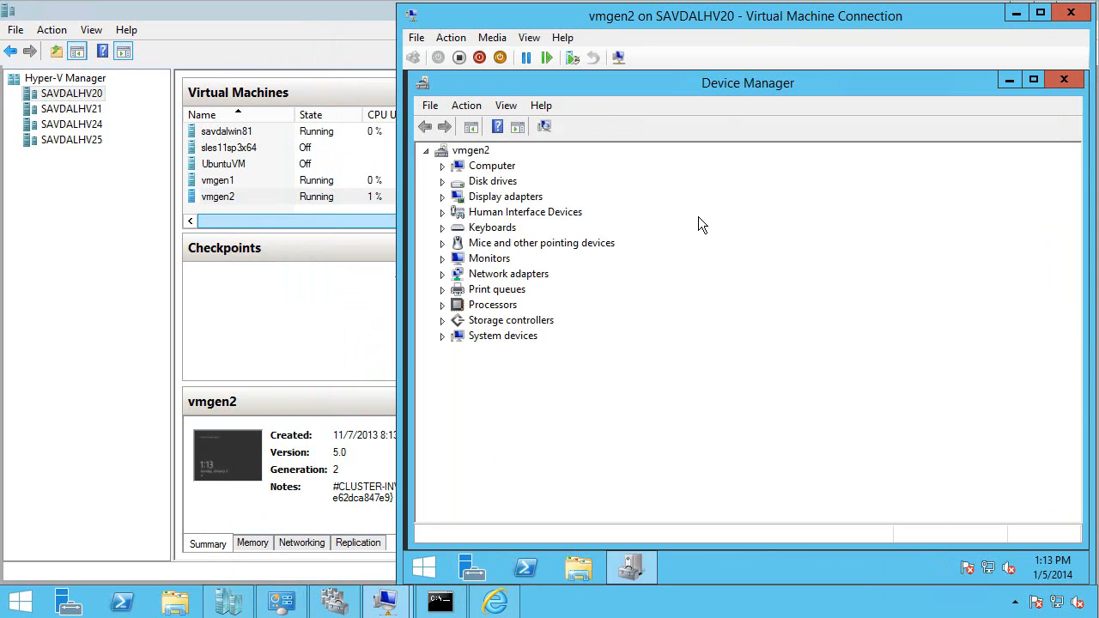
click(442, 243)
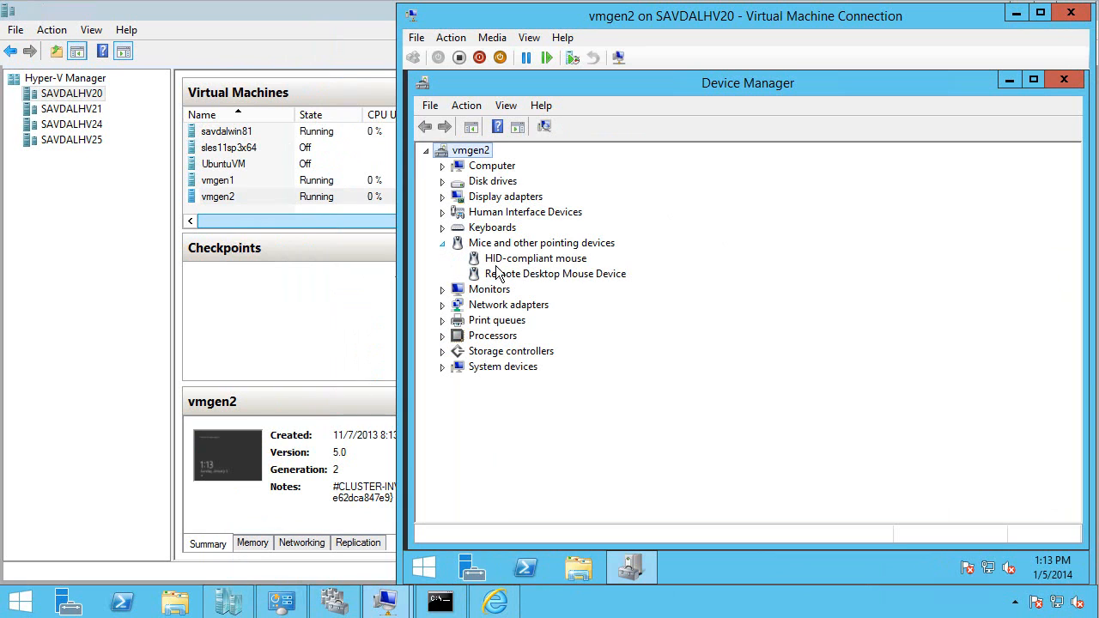
click(443, 226)
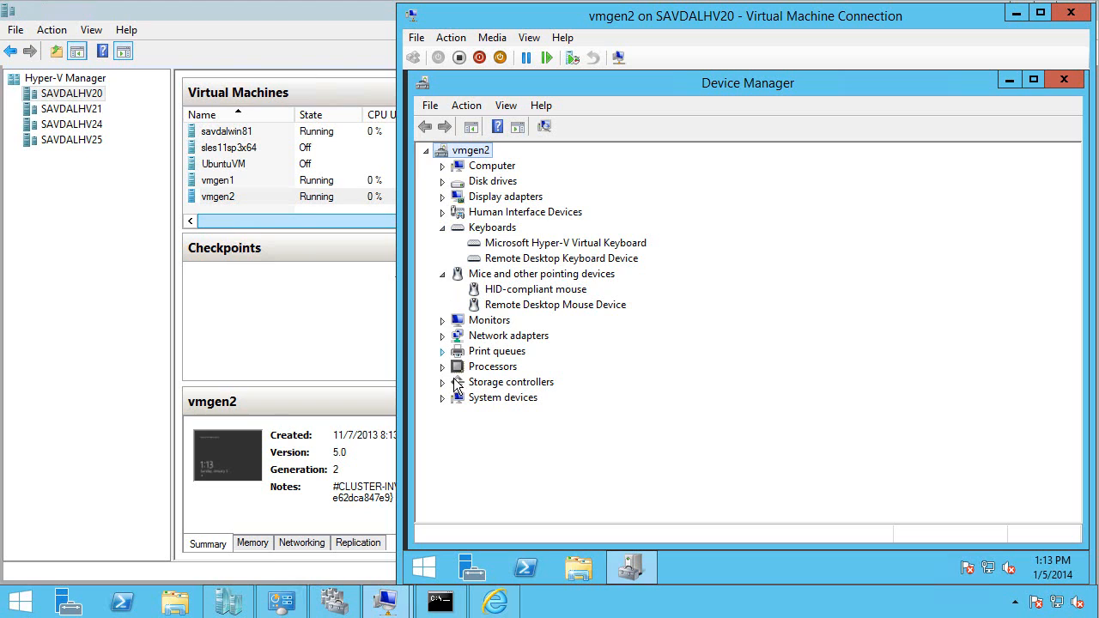
click(442, 382)
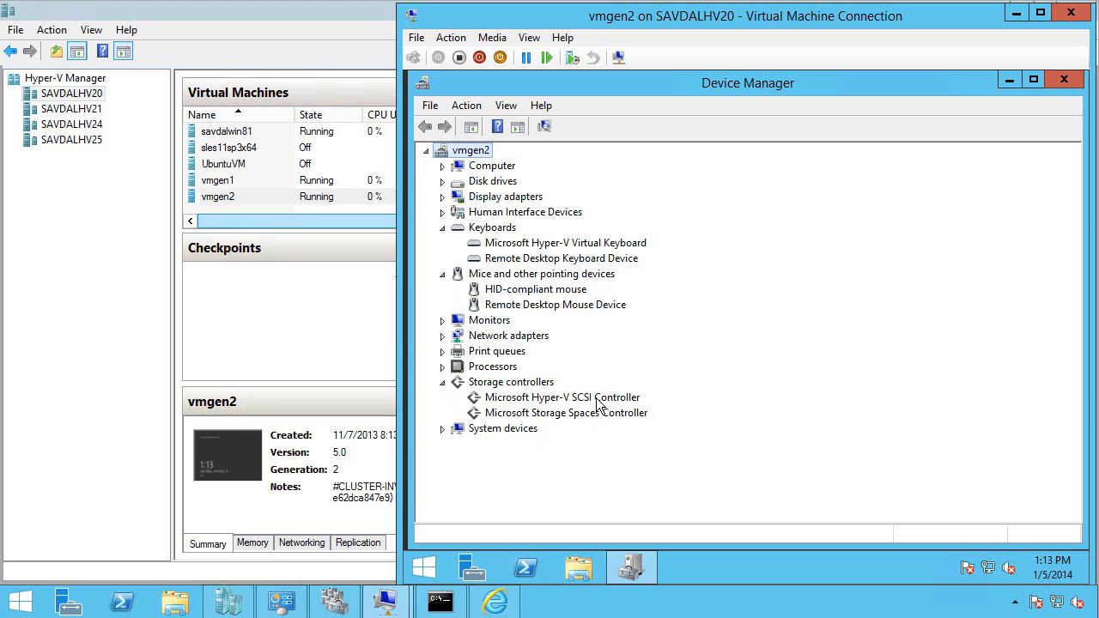
mouse_move(508, 190)
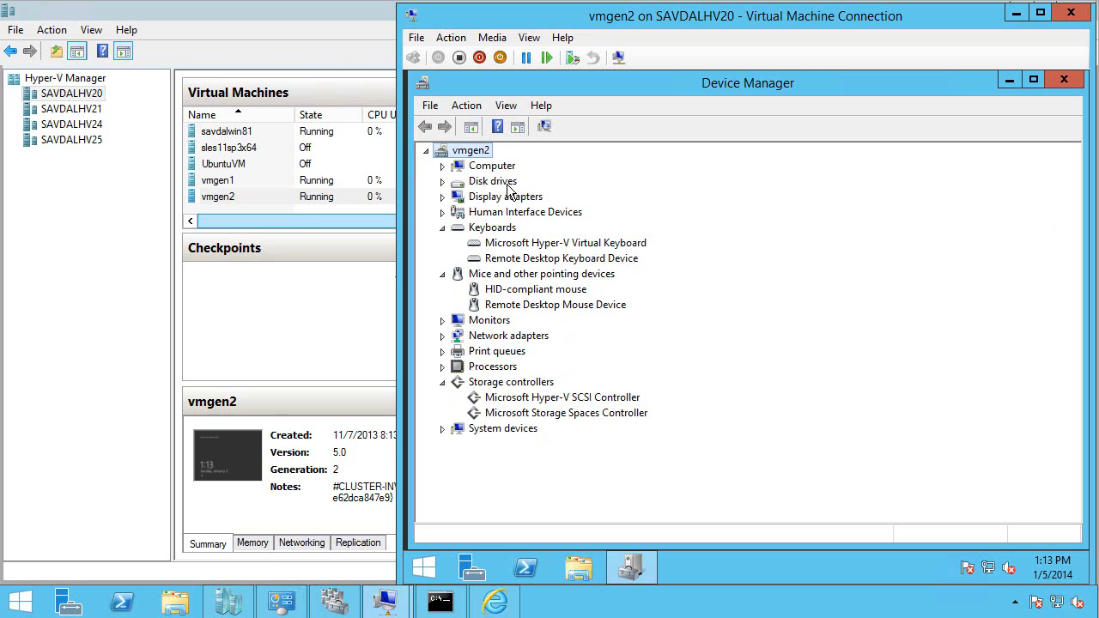
click(443, 181)
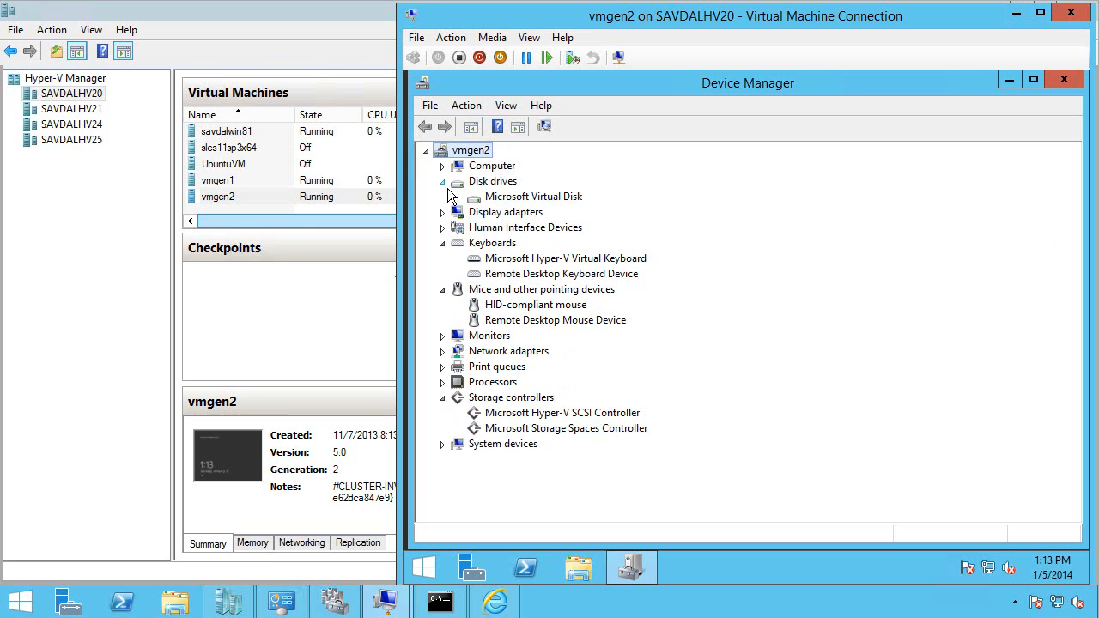
scroll(down, 3)
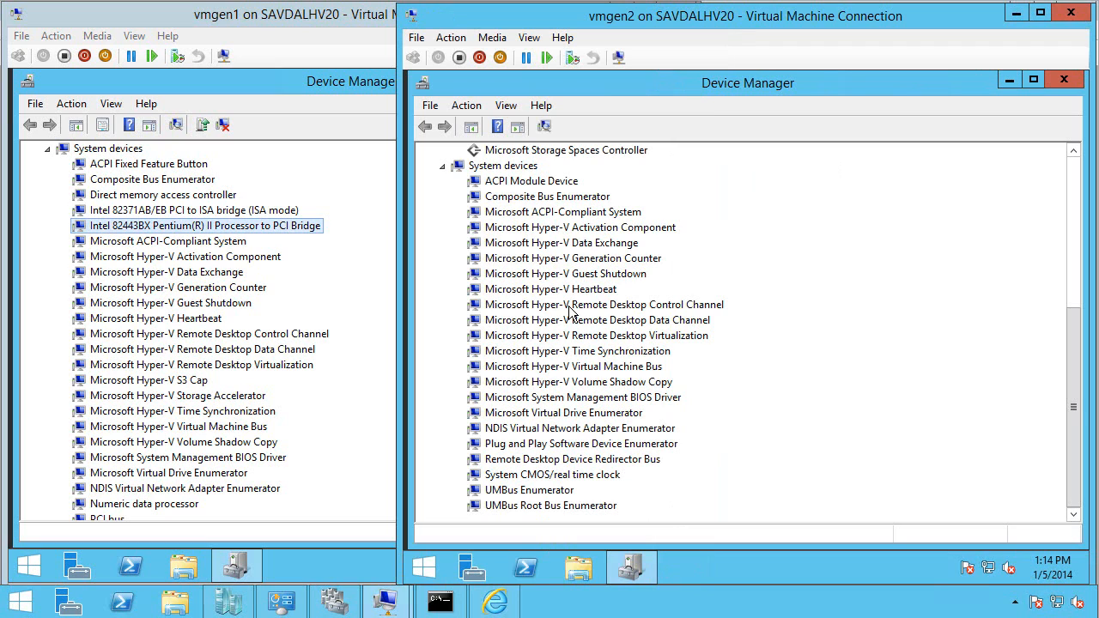
mouse_move(610, 247)
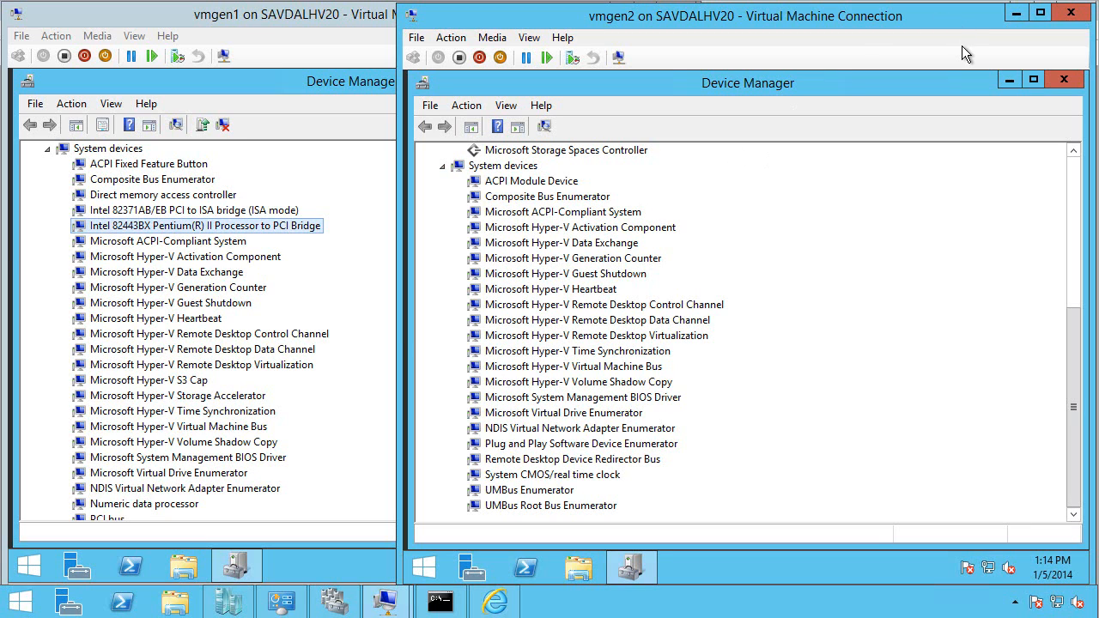
mouse_move(434, 71)
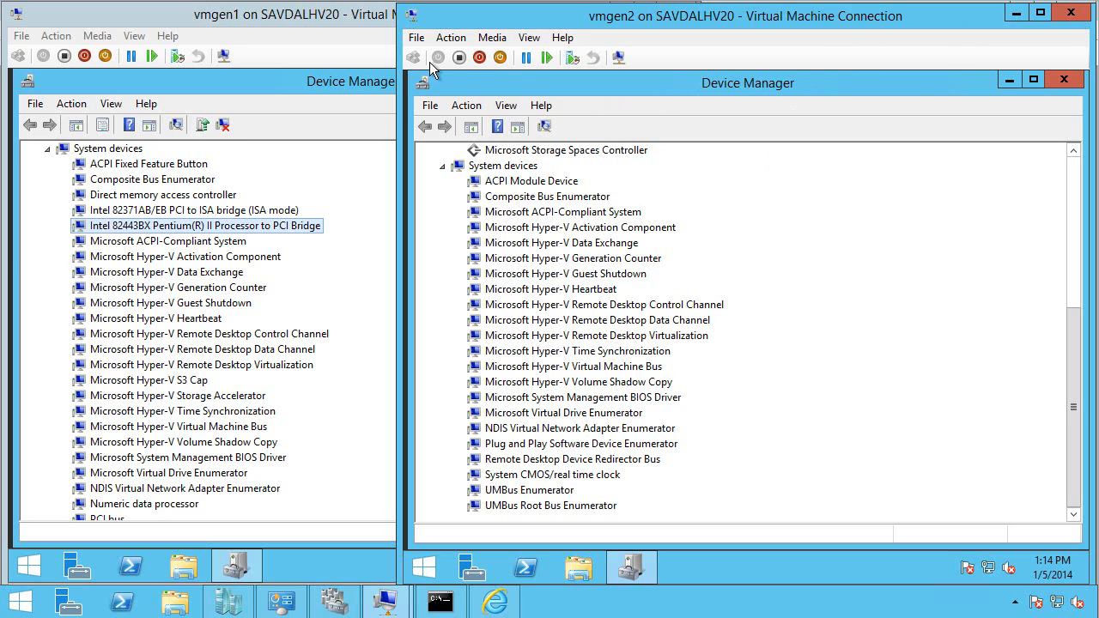
mouse_move(721, 58)
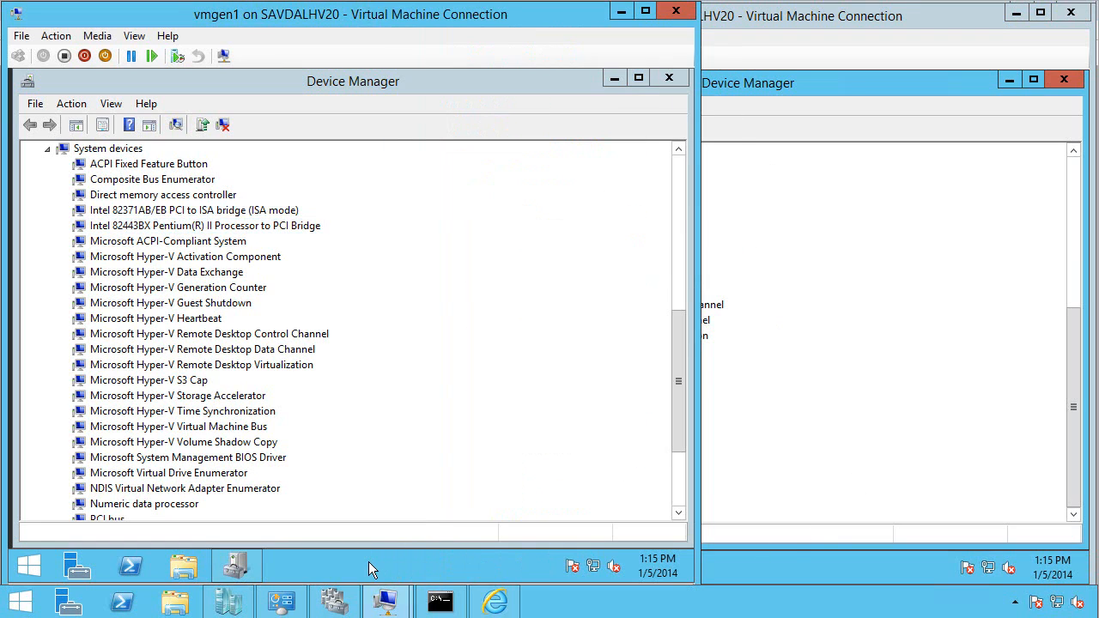
Launch Disk Management in vmgen1, then bring vmgen2's console back in front.
text(dis)
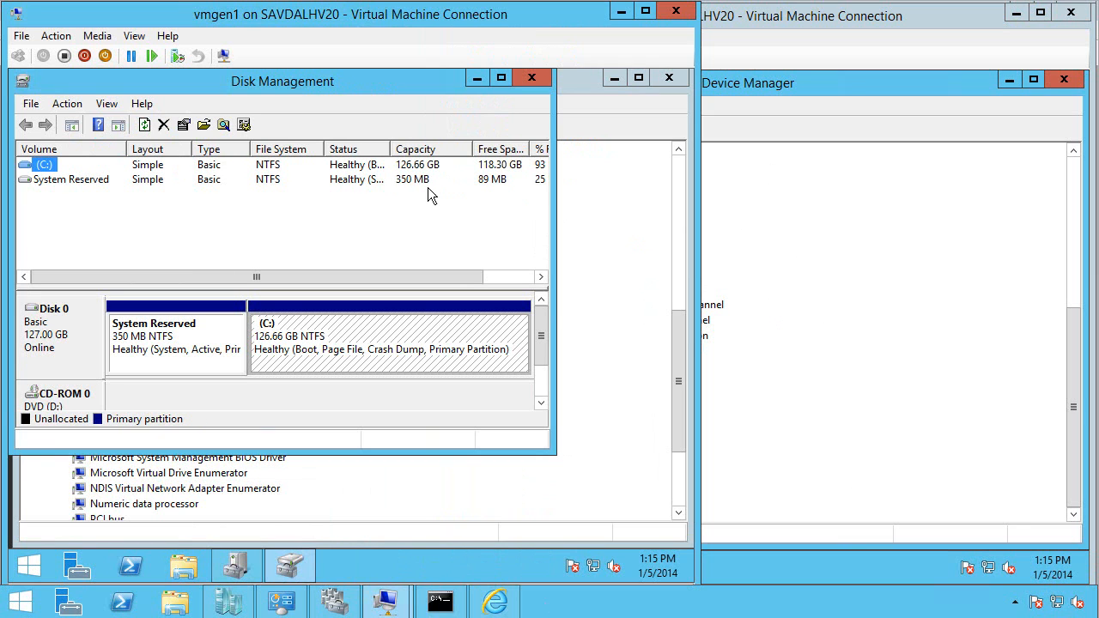
click(176, 335)
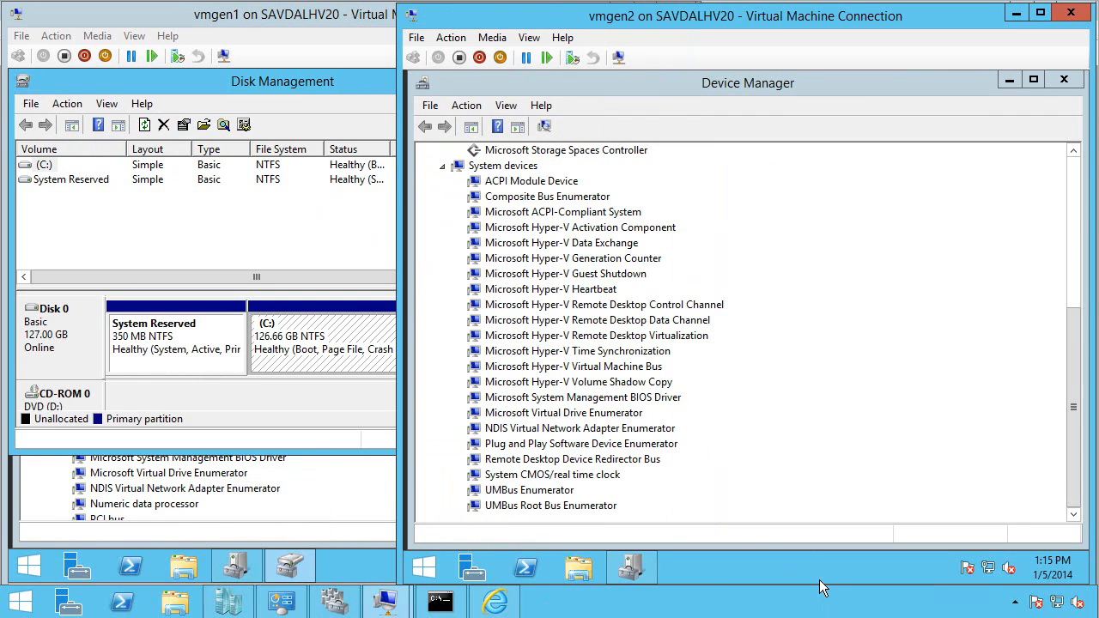
Launch diskmgmt.msc in vmgen2 and select the 99 MB EFI System Partition.
text(diskm)
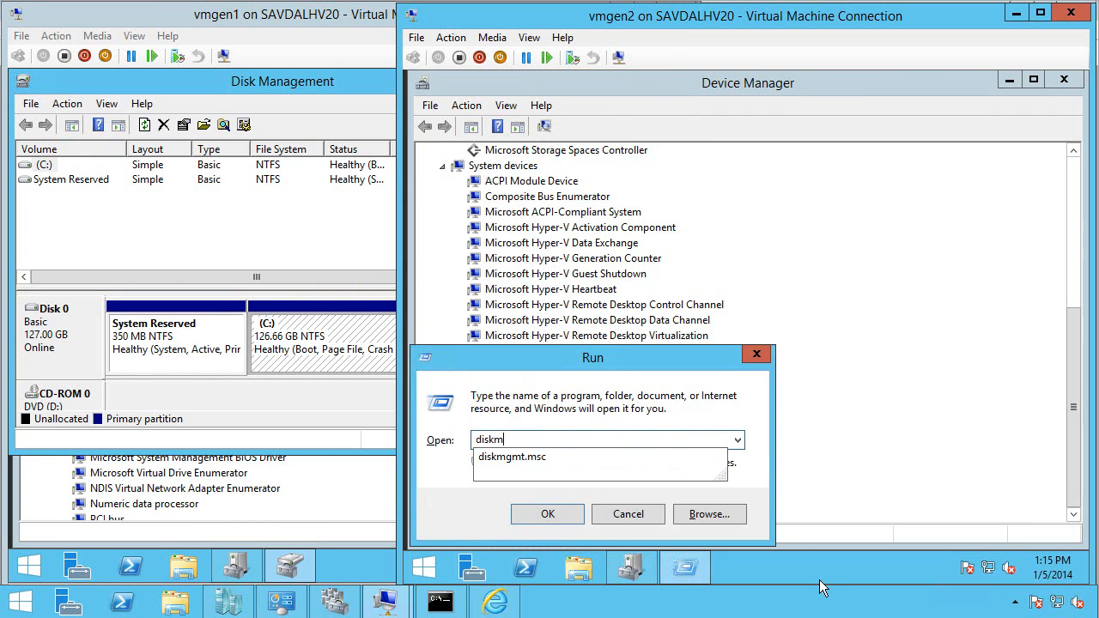
click(547, 514)
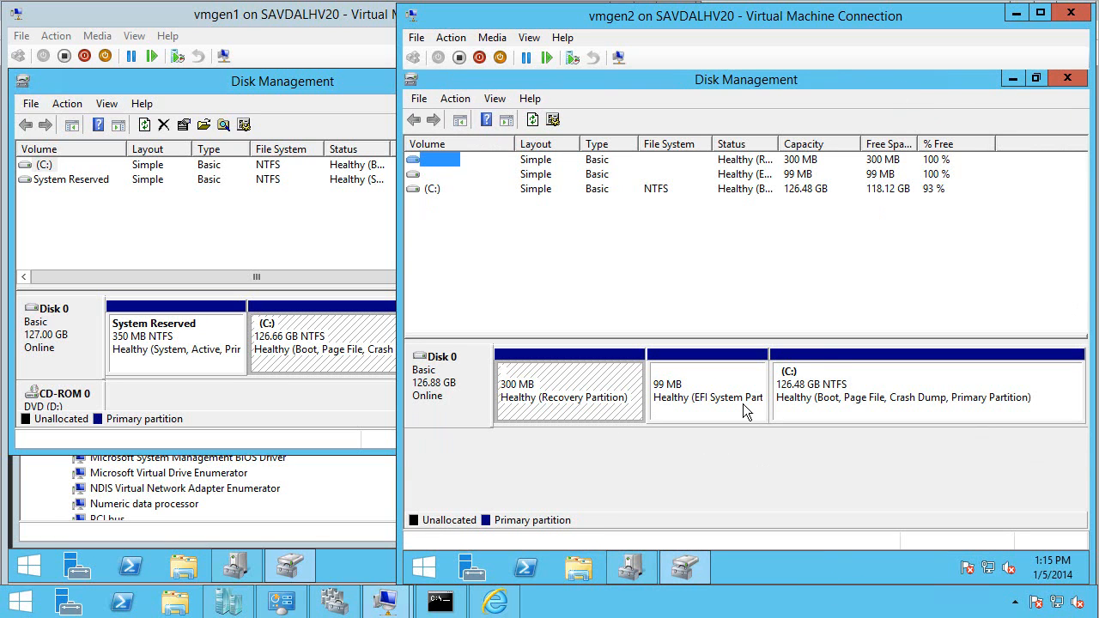
click(707, 390)
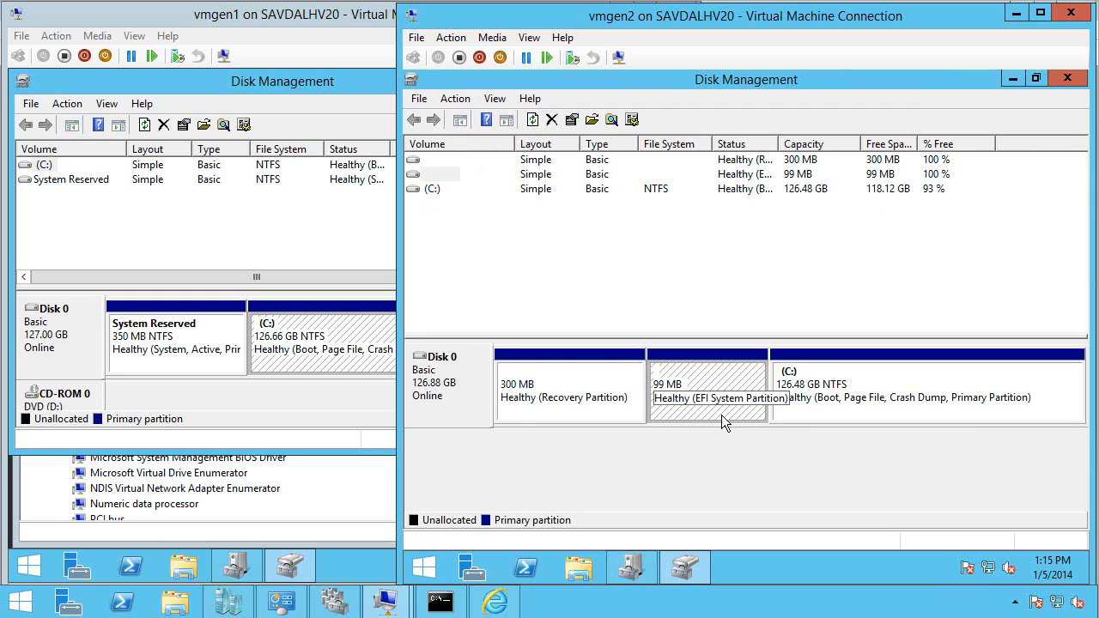
mouse_move(717, 410)
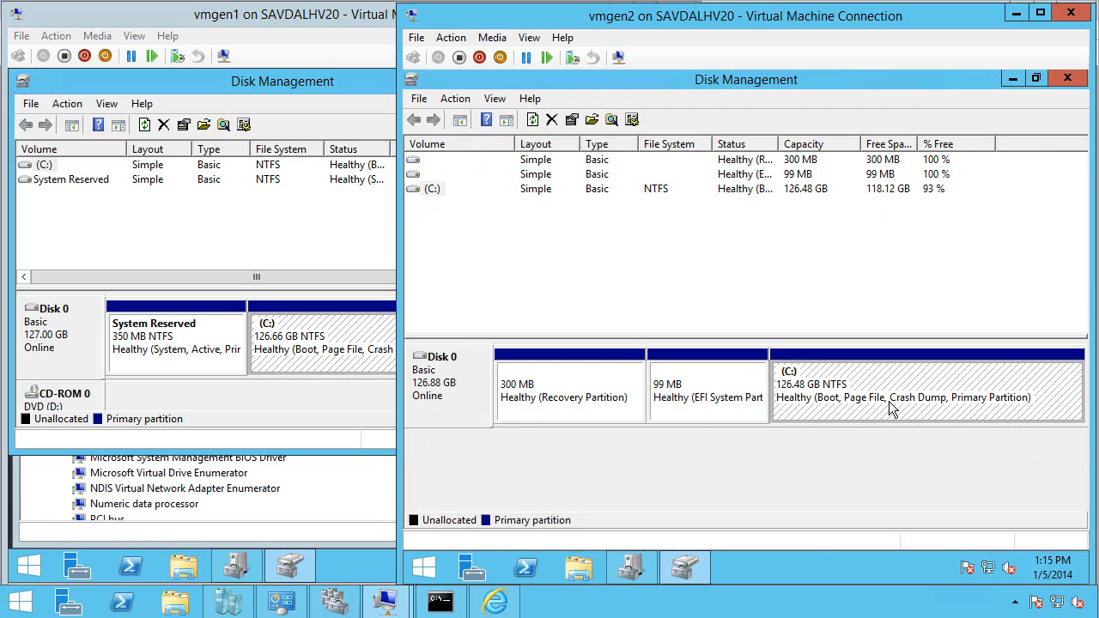
mouse_move(772, 444)
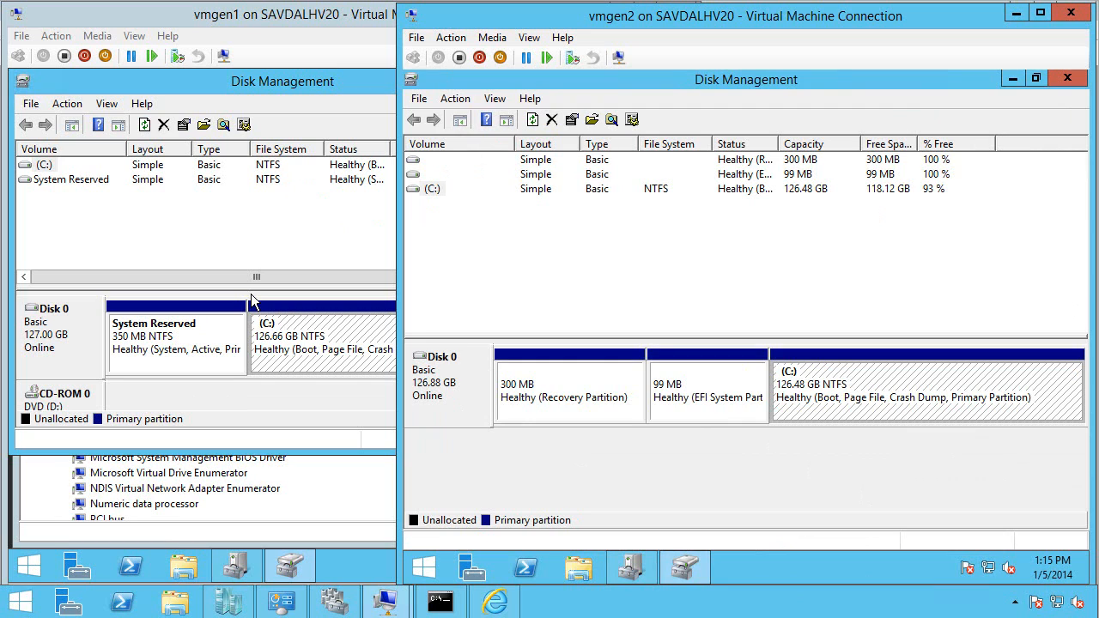
mouse_move(329, 287)
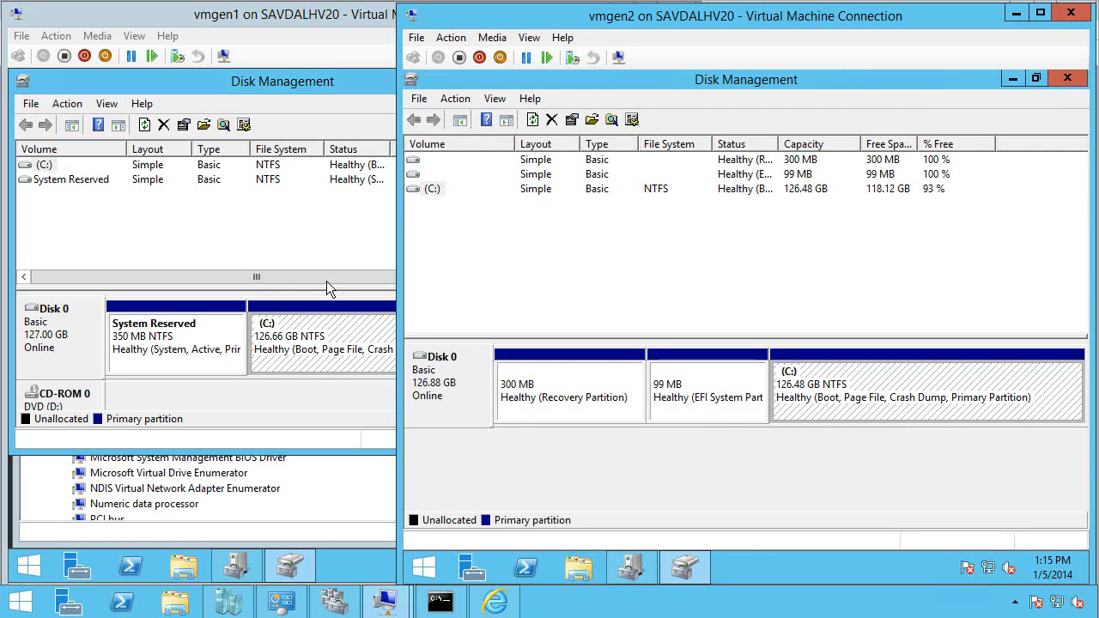
mouse_move(260, 236)
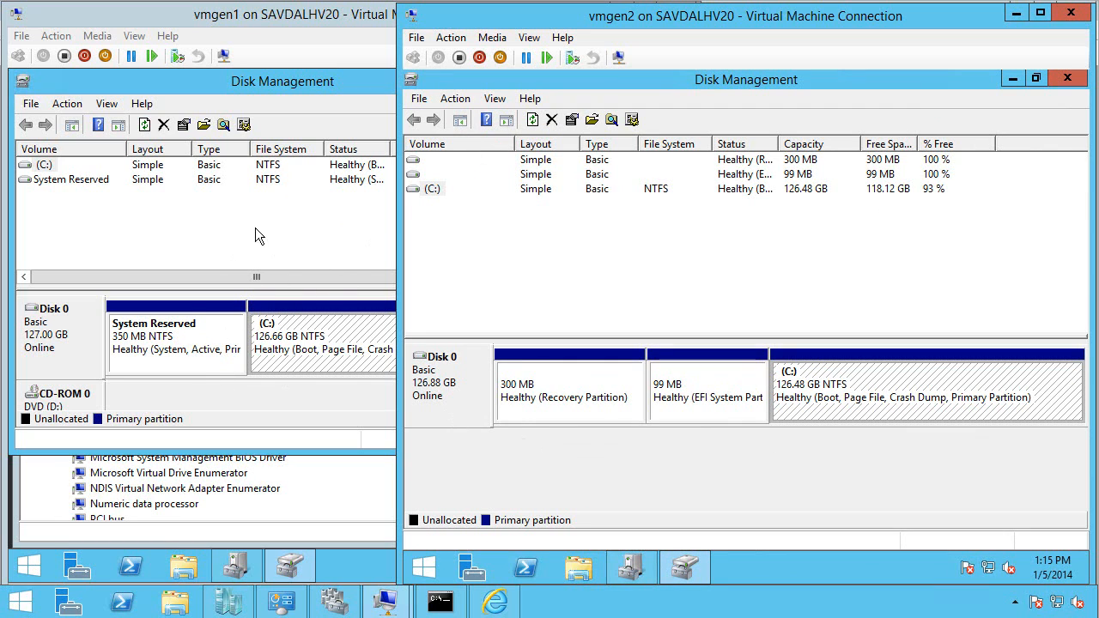
mouse_move(255, 341)
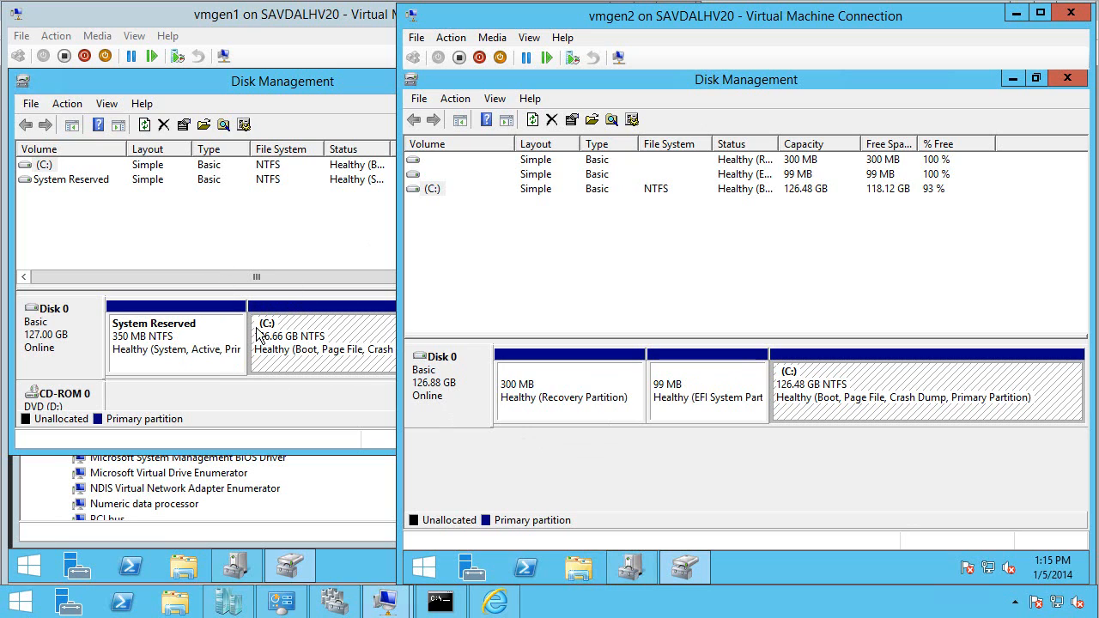
mouse_move(361, 248)
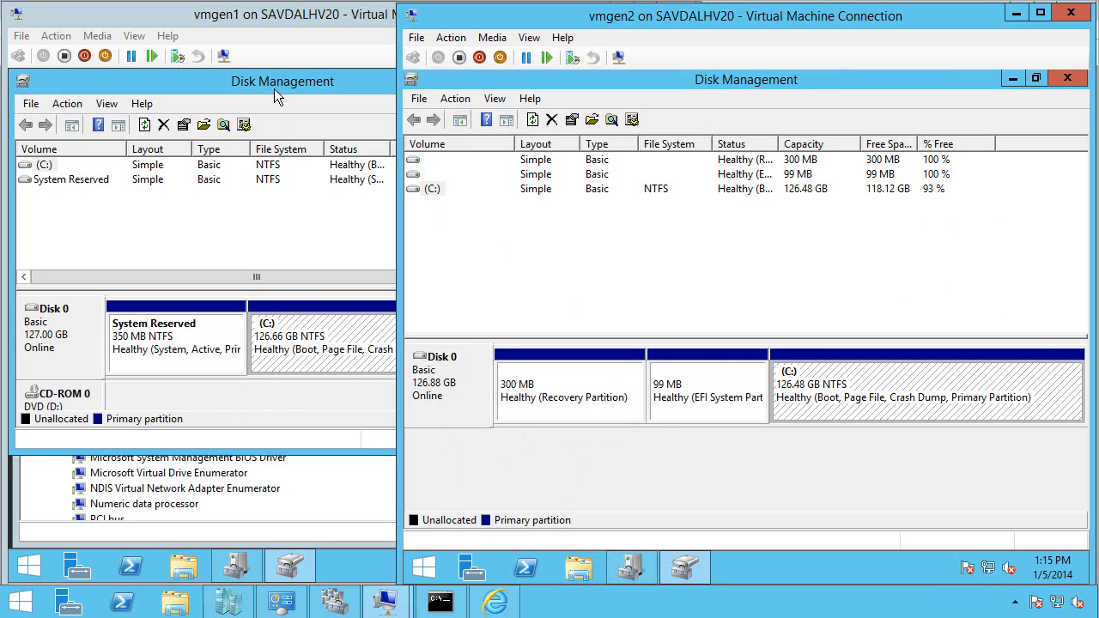
mouse_move(326, 90)
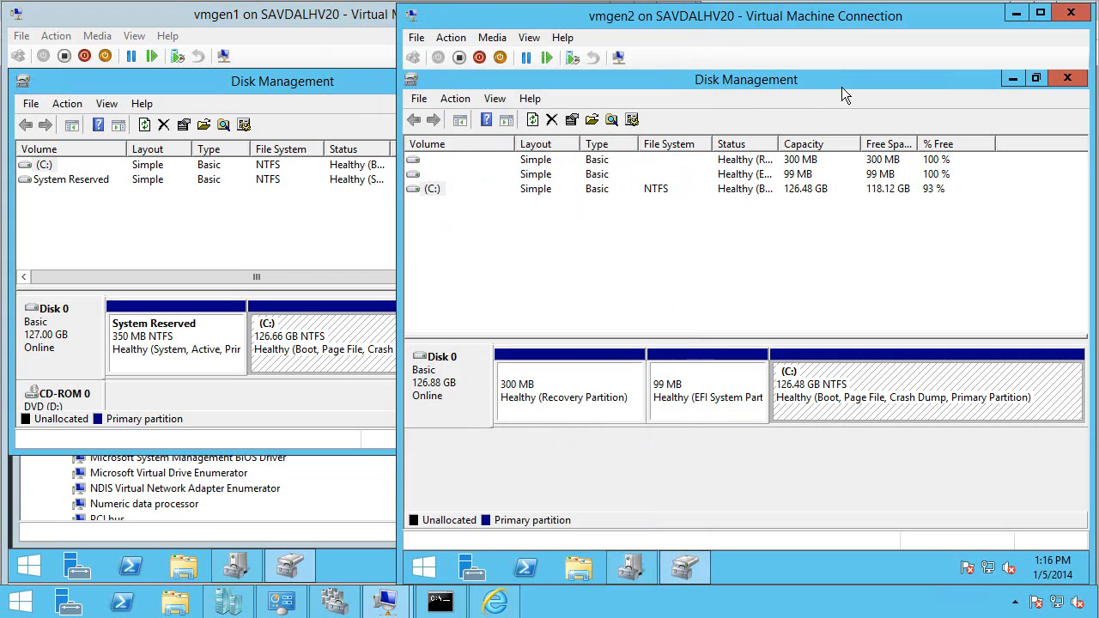
mouse_move(863, 417)
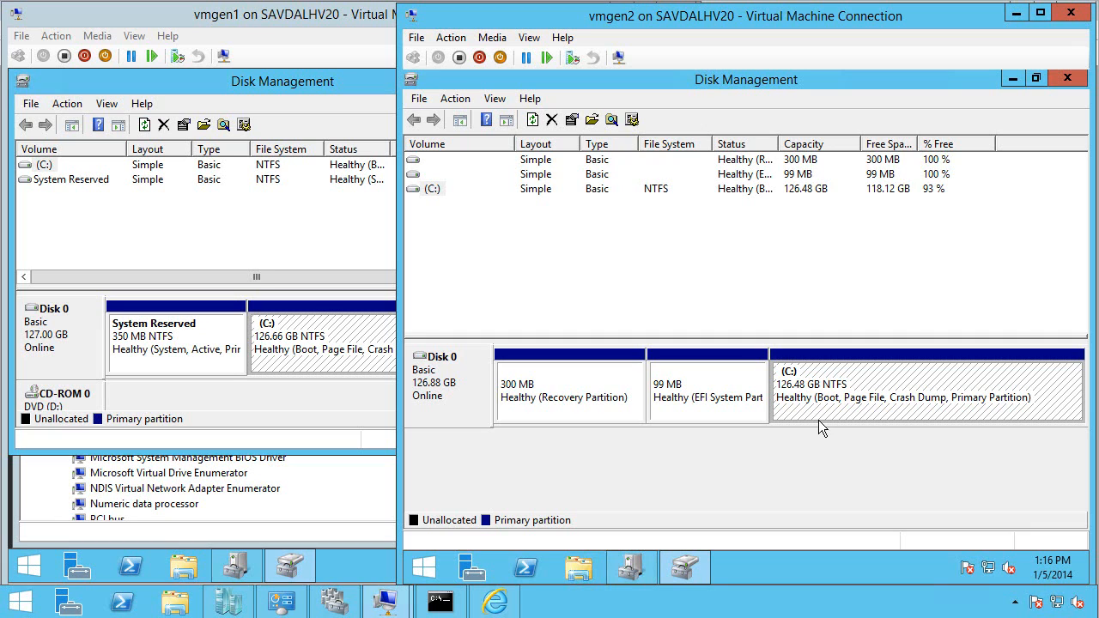
mouse_move(874, 347)
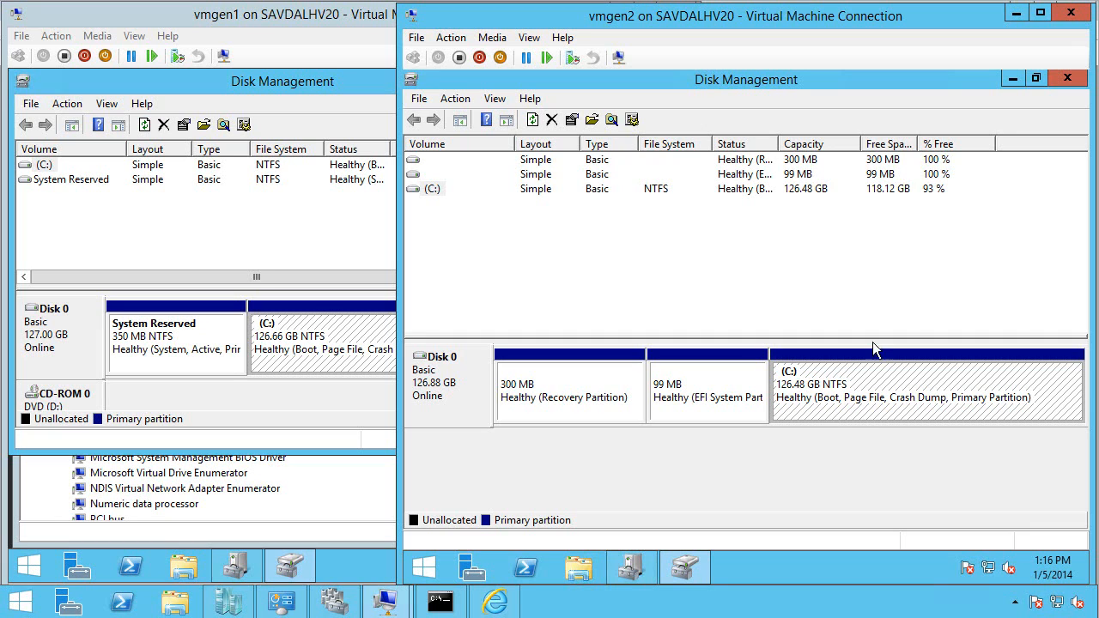